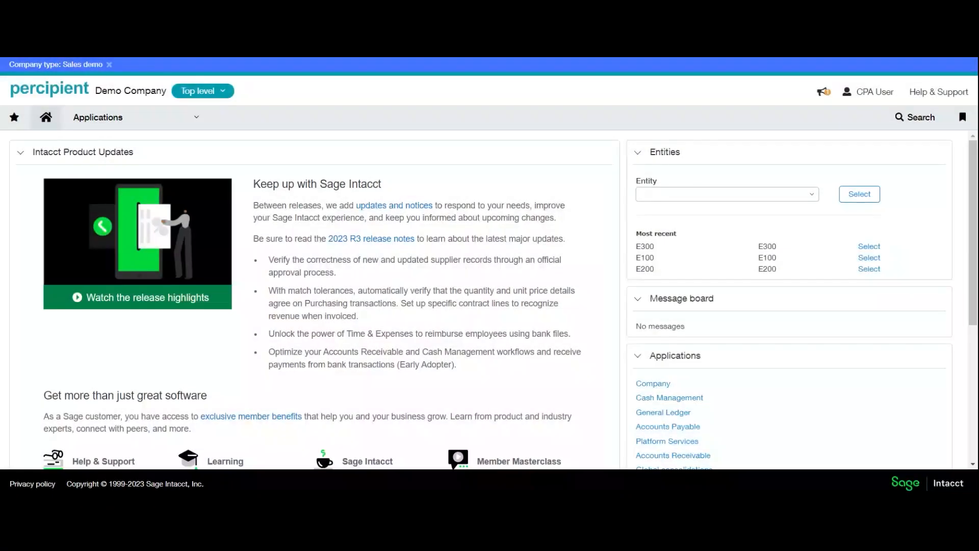
- Start a new AR sales invoice from Applications > Accounts Receivable > AR sales invoices
click(98, 117)
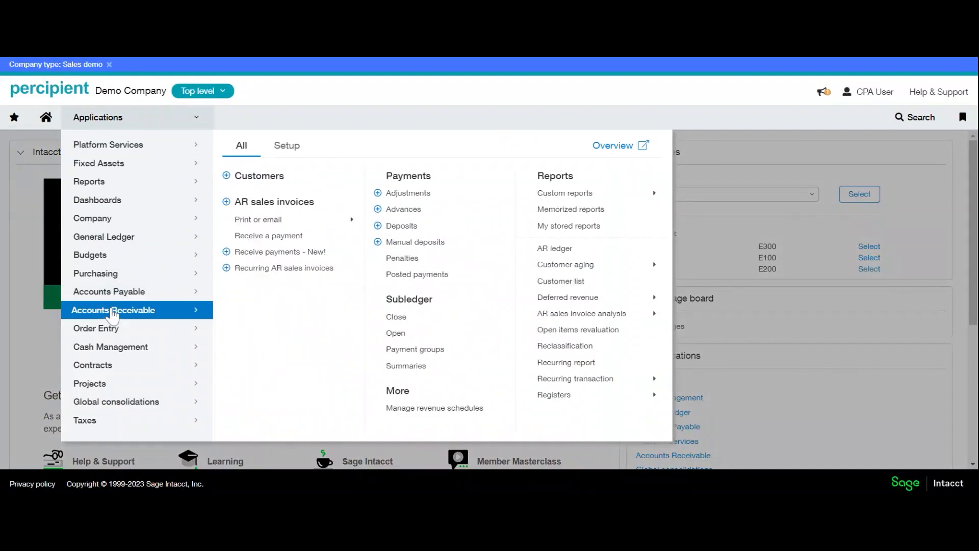
click(114, 310)
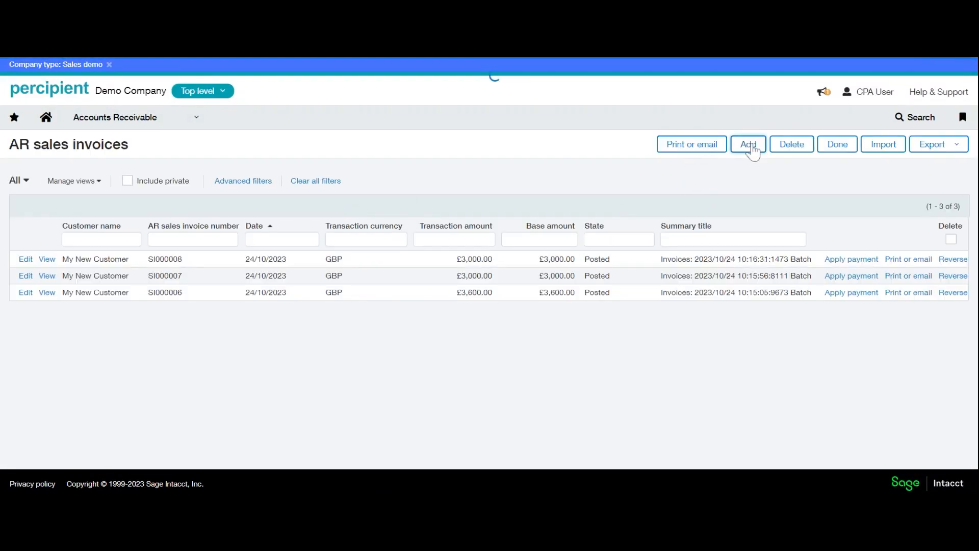
click(747, 143)
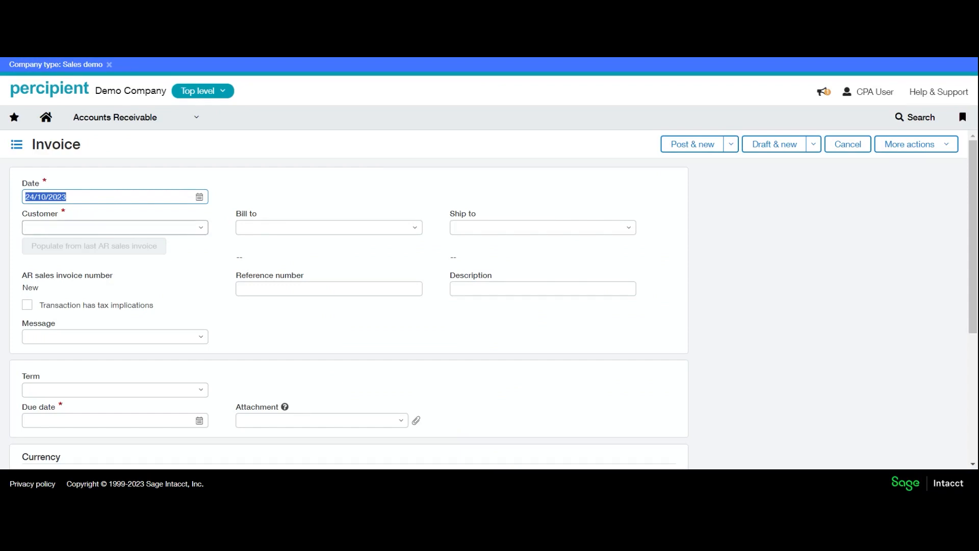
- Choose customer C000012--My New Customer for the invoice
click(114, 226)
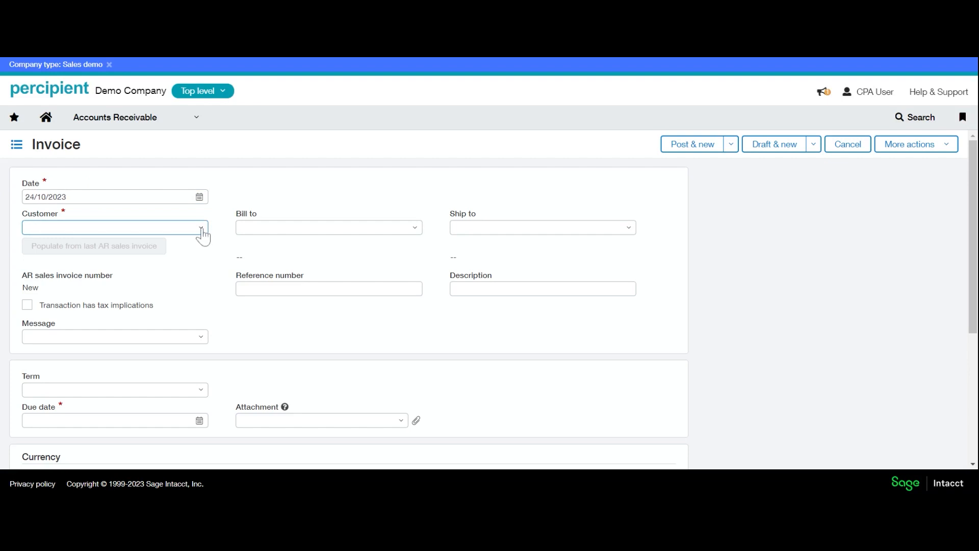
click(201, 226)
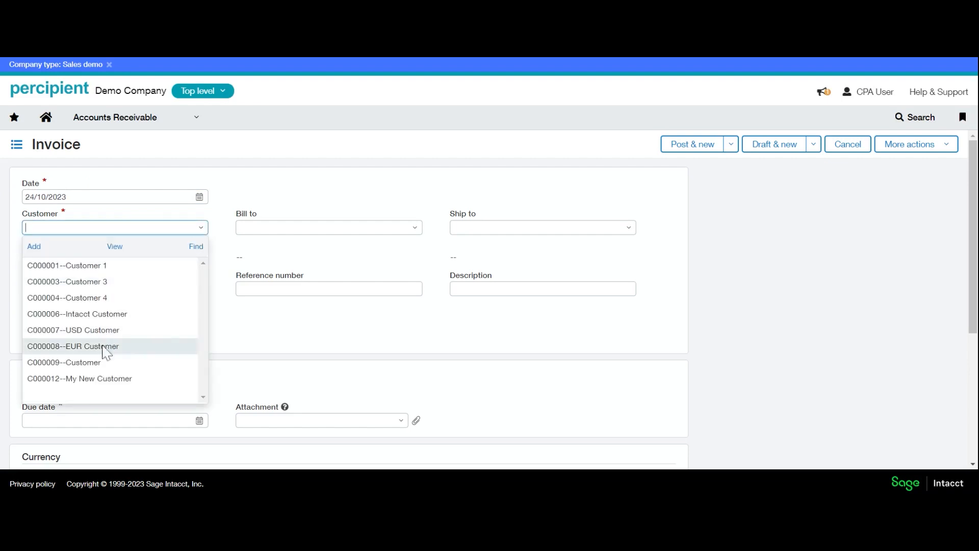
mouse_move(68, 265)
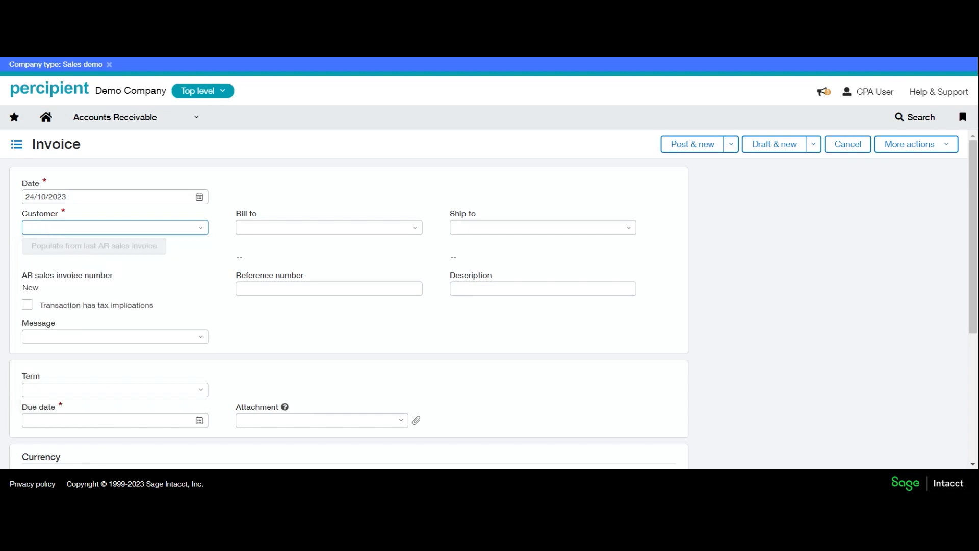
text(My)
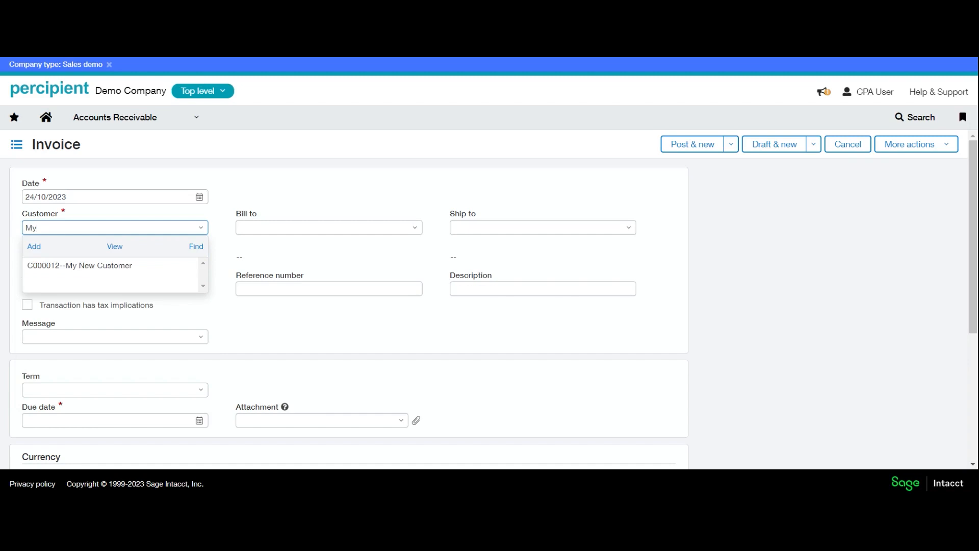
click(79, 265)
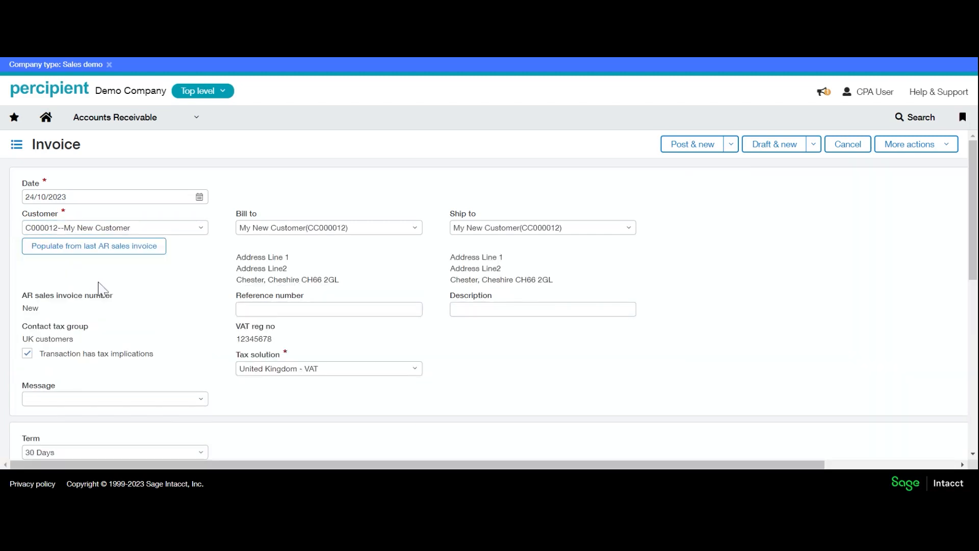
- Enter reference number Manual PO5364 and description High Level Desc
click(328, 308)
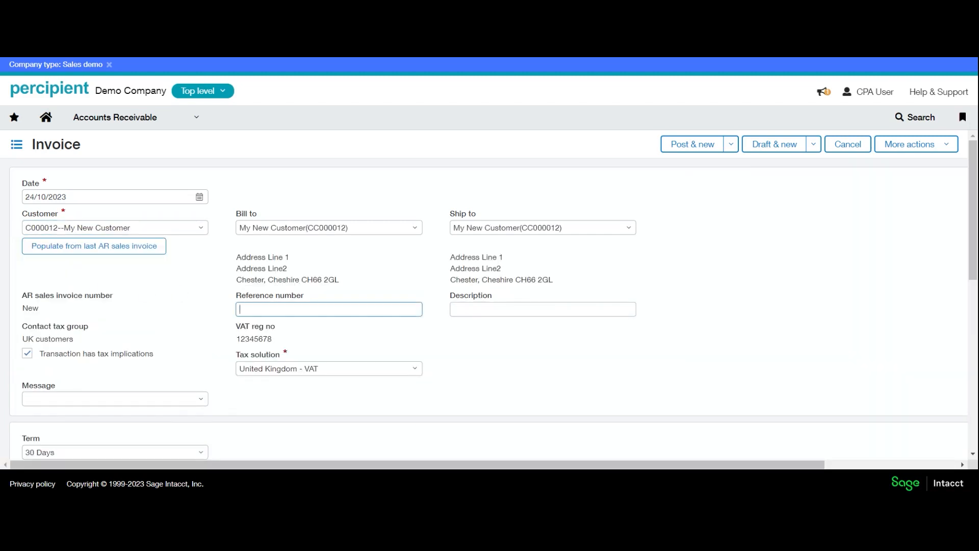
text(M)
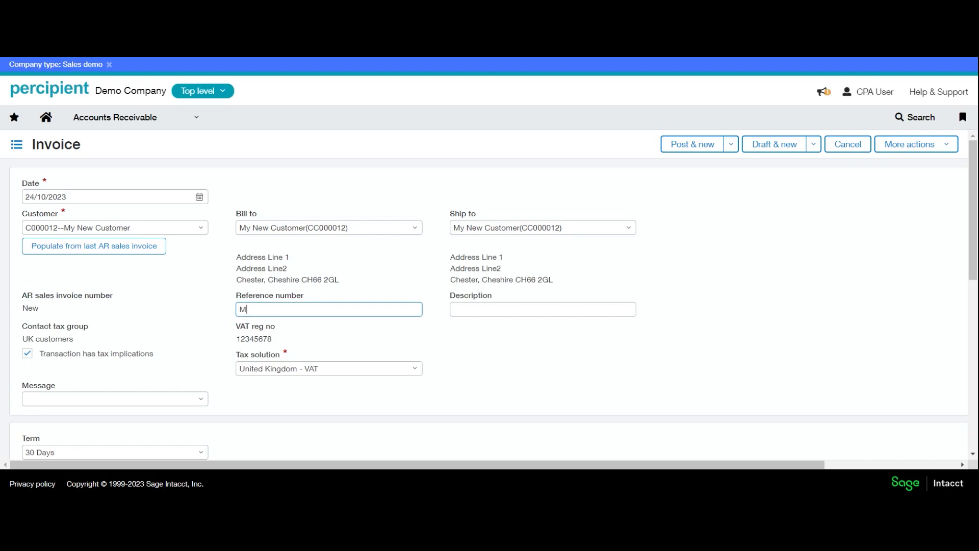
text(anual PO5)
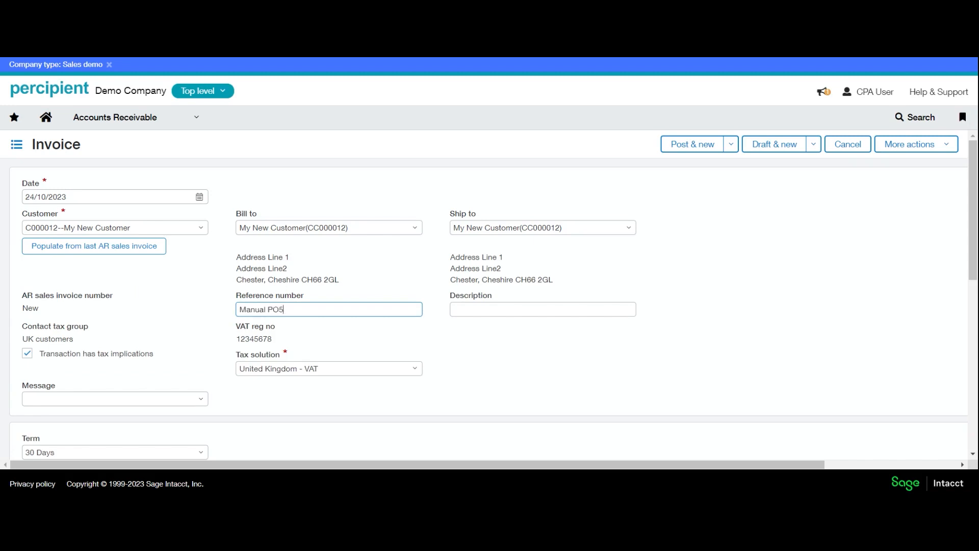
text(364)
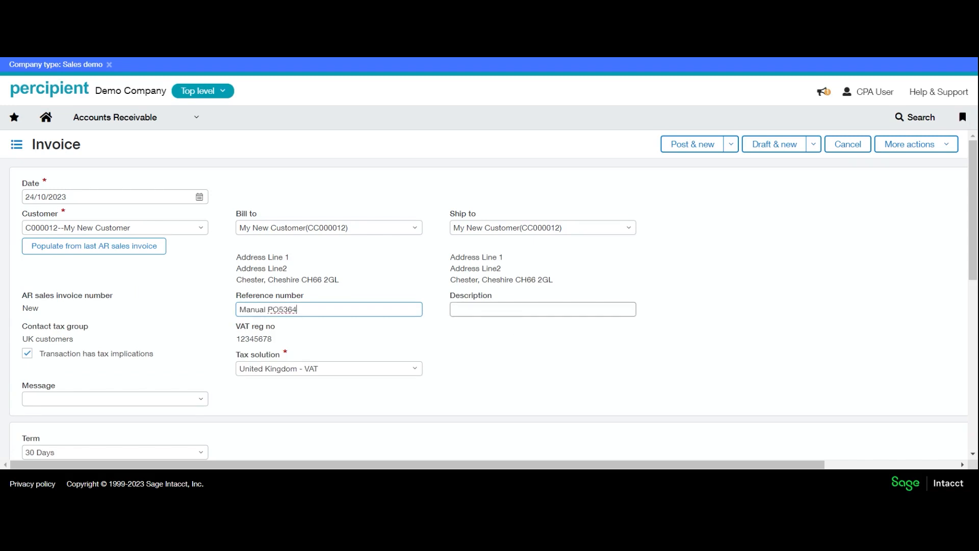
click(542, 309)
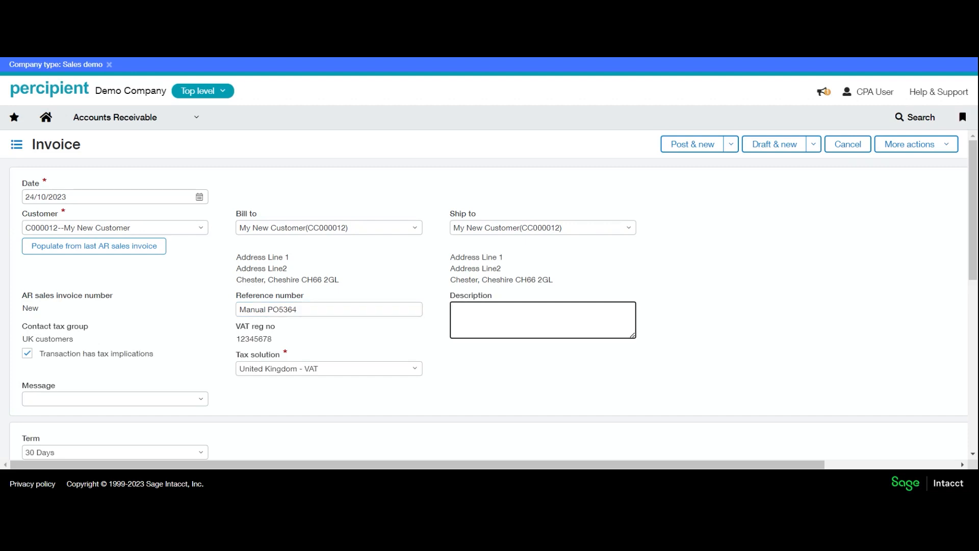
text(High Level Desc)
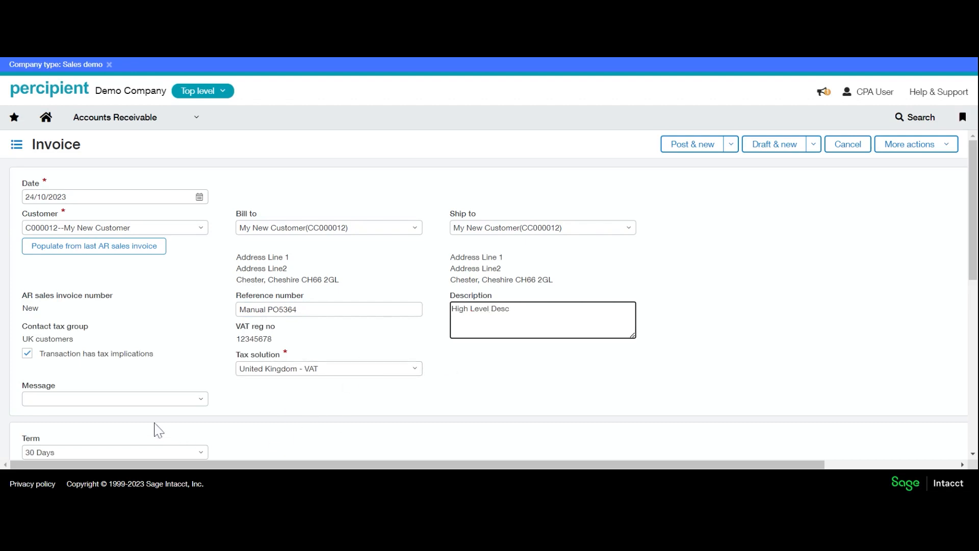
- Change the payment term to 15 Days and review the exchange rate type options
scroll(down, 3)
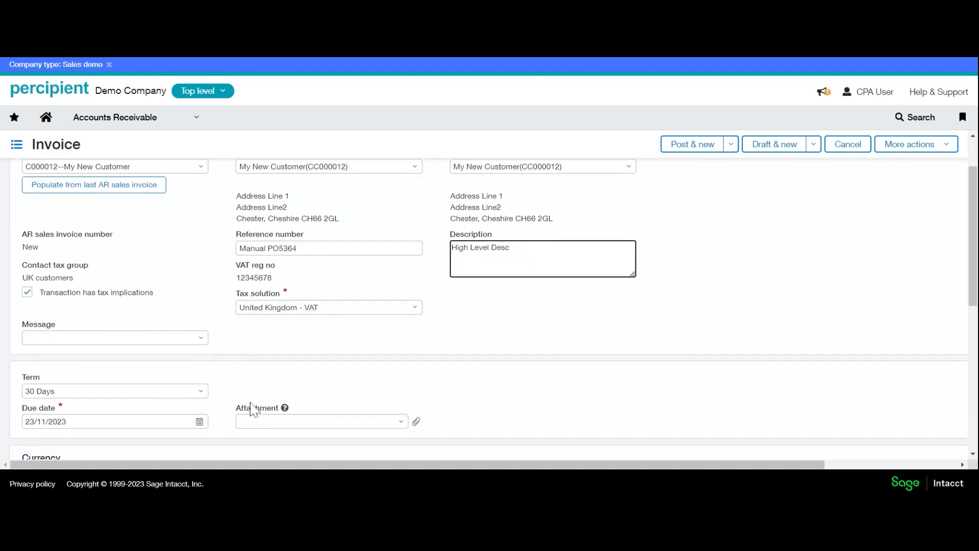
scroll(down, 3)
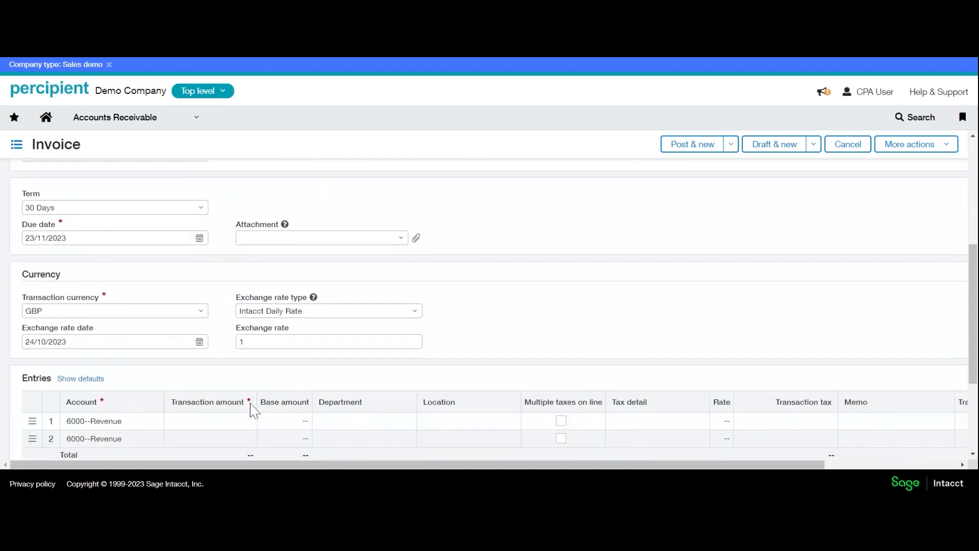
mouse_move(37, 278)
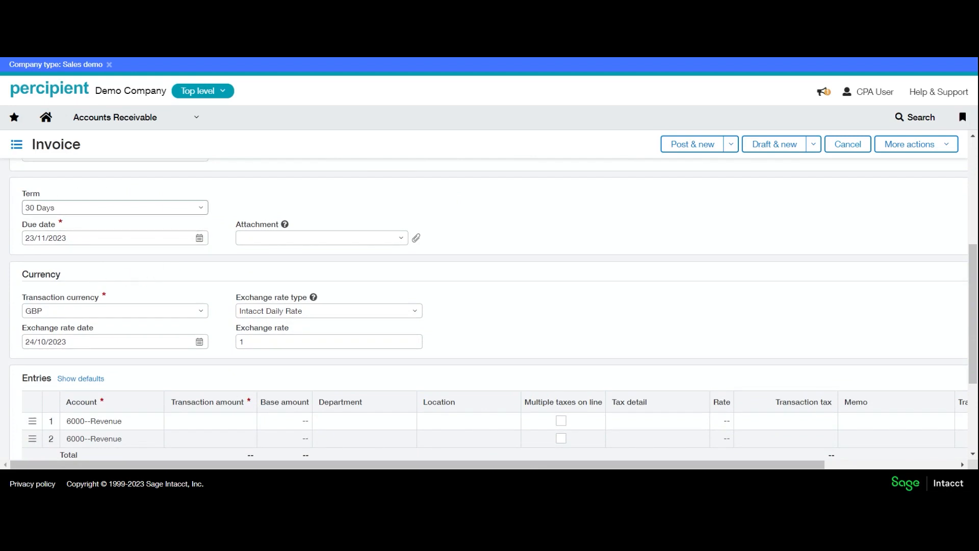
mouse_move(202, 212)
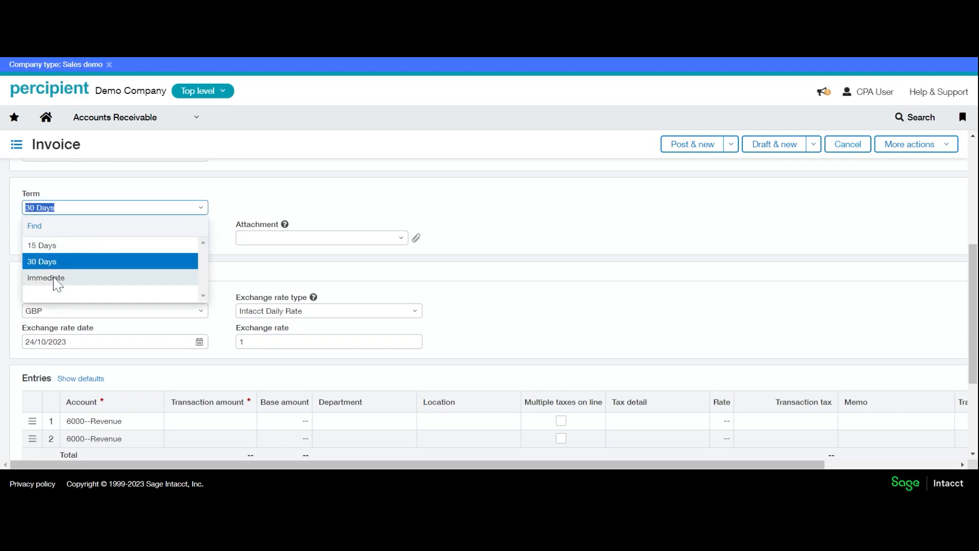
click(41, 245)
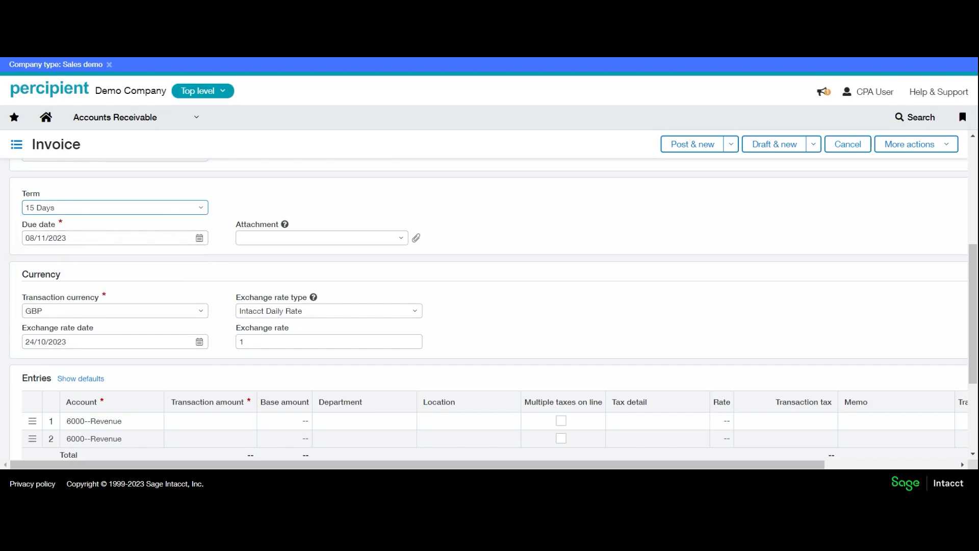
mouse_move(229, 219)
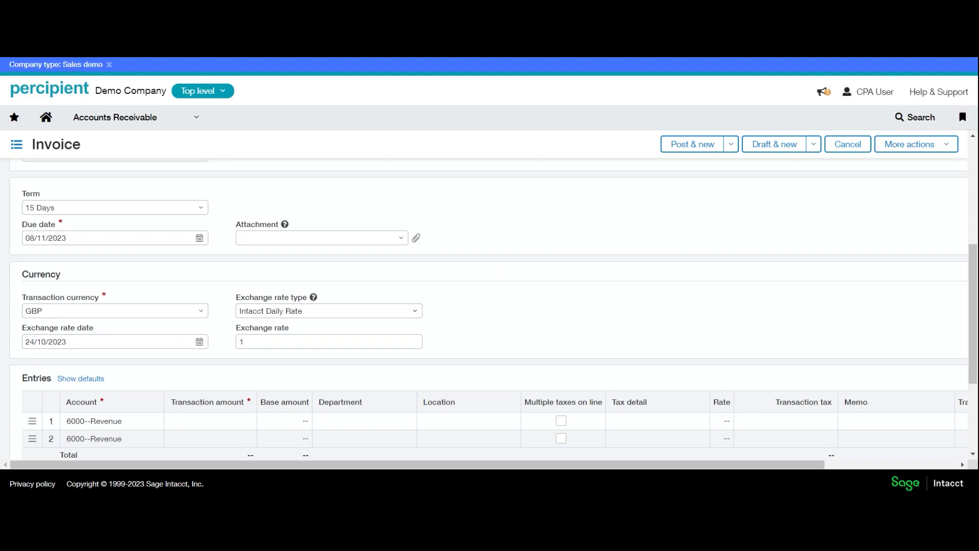
click(327, 310)
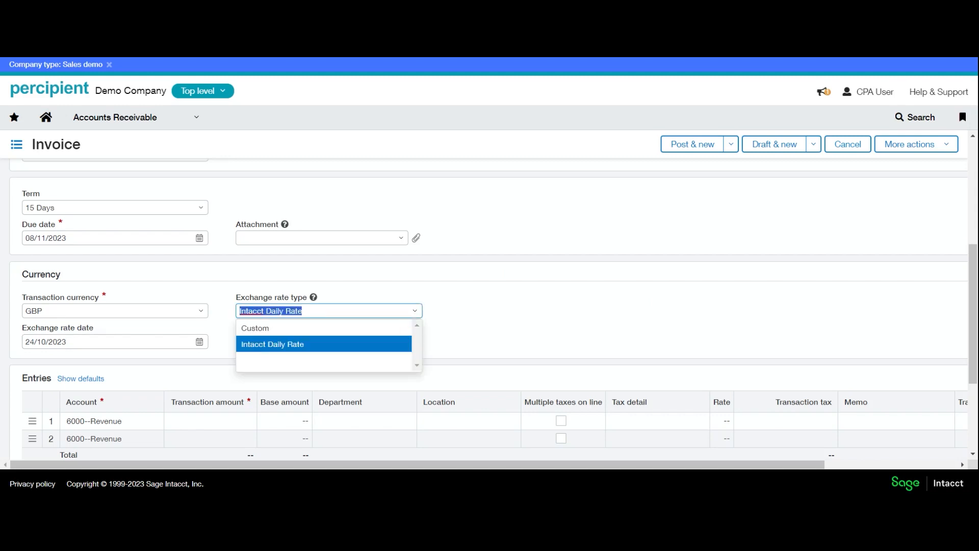
mouse_move(260, 334)
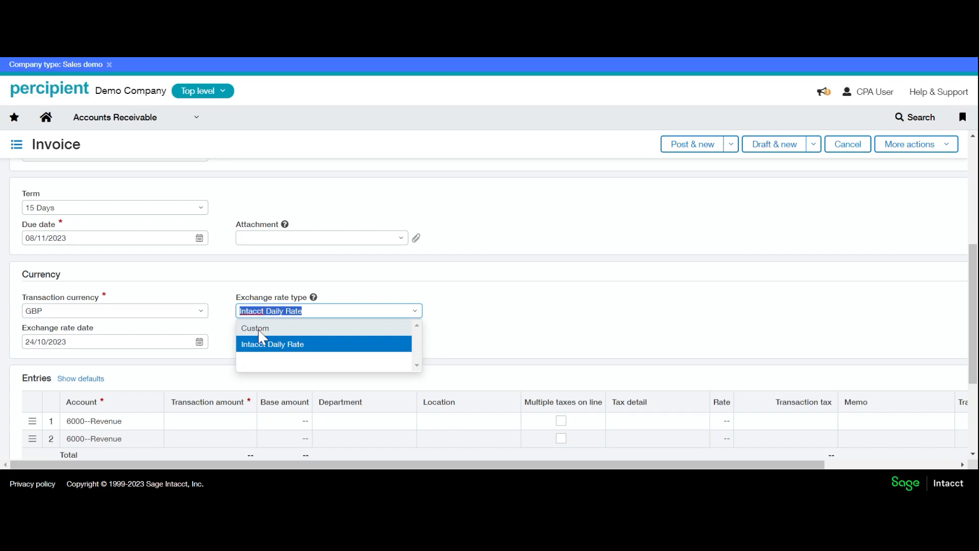
mouse_move(546, 319)
text(1)
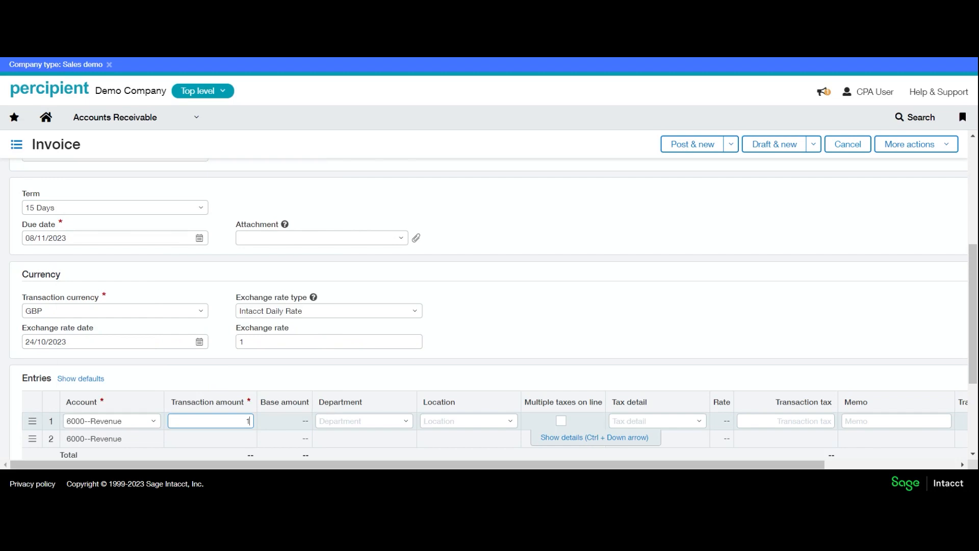
- Finish the first line's amount and assign it to department D002--Sales
text(000)
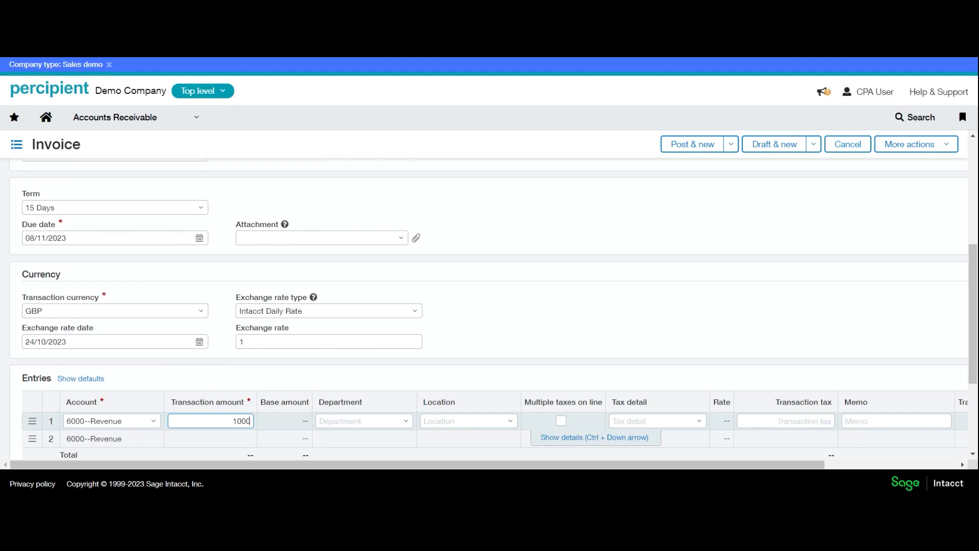
click(364, 420)
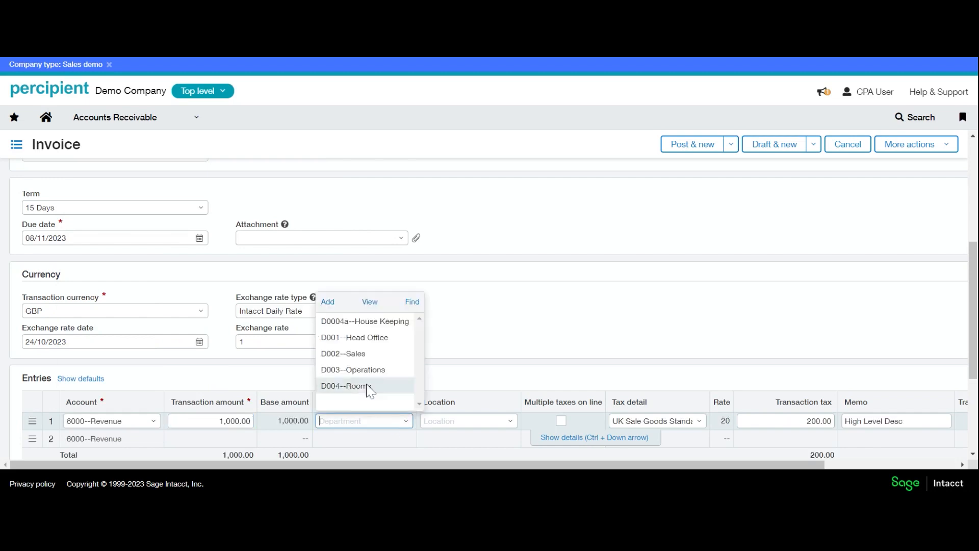
click(342, 354)
text(E300--E300)
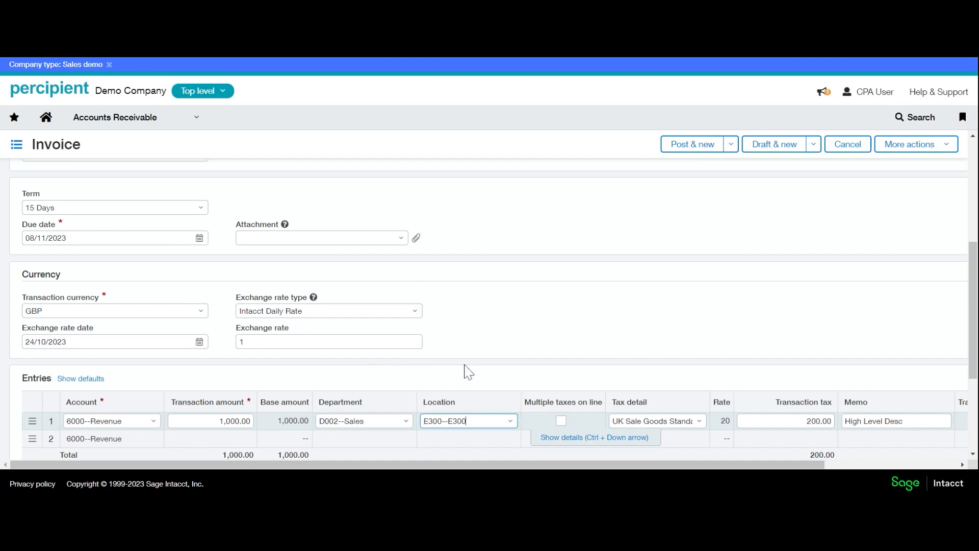
mouse_move(361, 383)
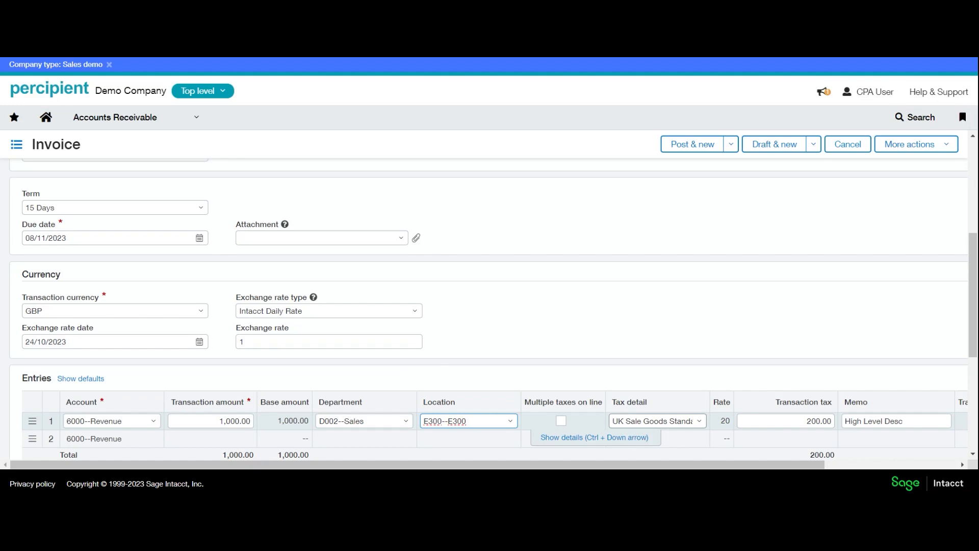
mouse_move(700, 427)
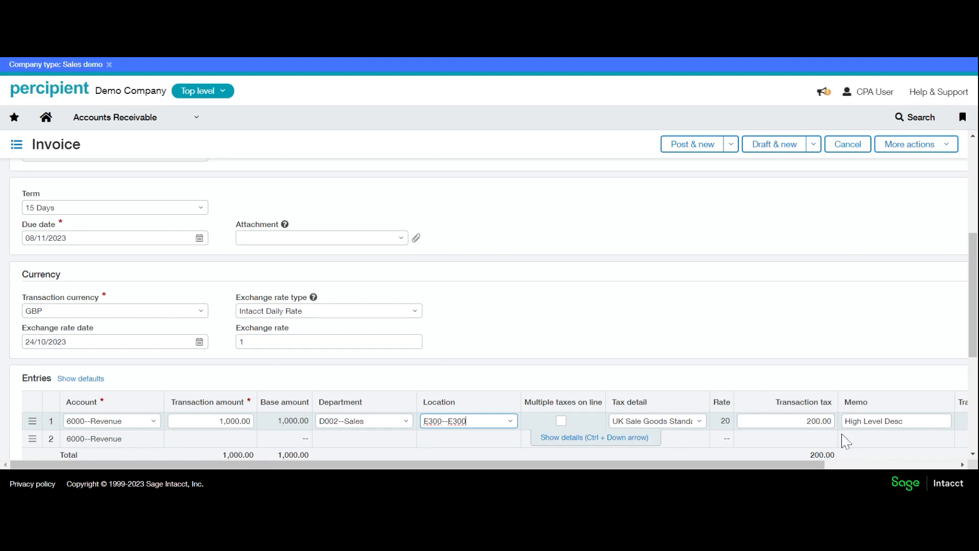
mouse_move(818, 438)
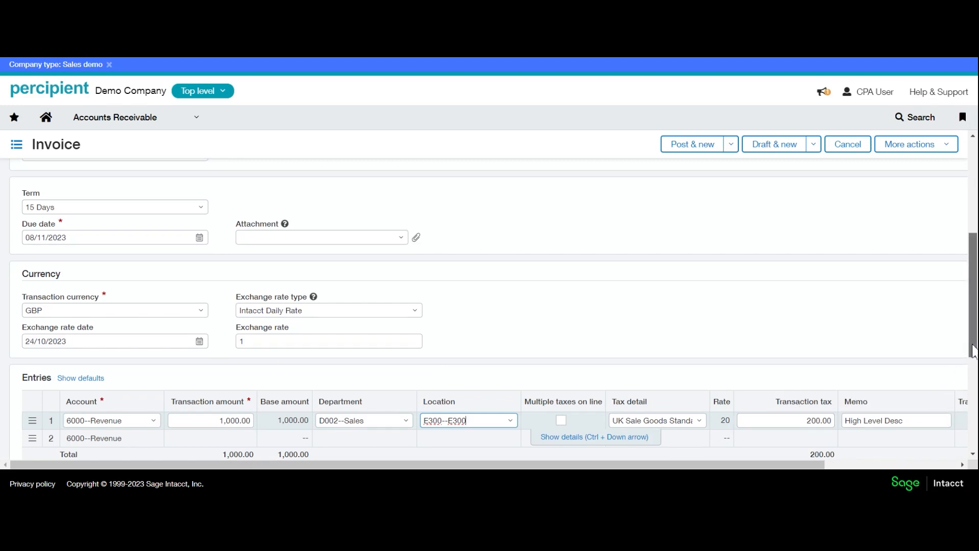
- Extend the first line's memo to read High Level Desc Line 1
scroll(down, 3)
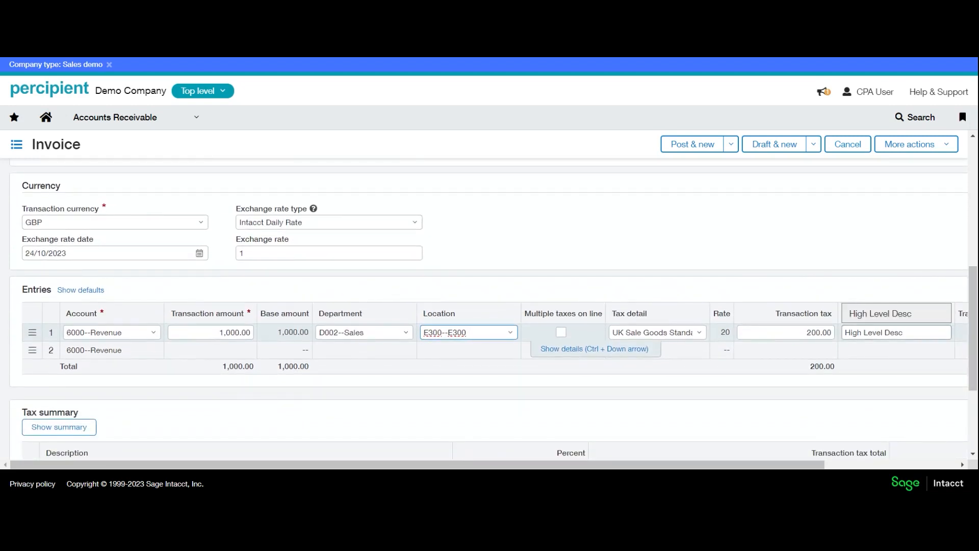
click(895, 332)
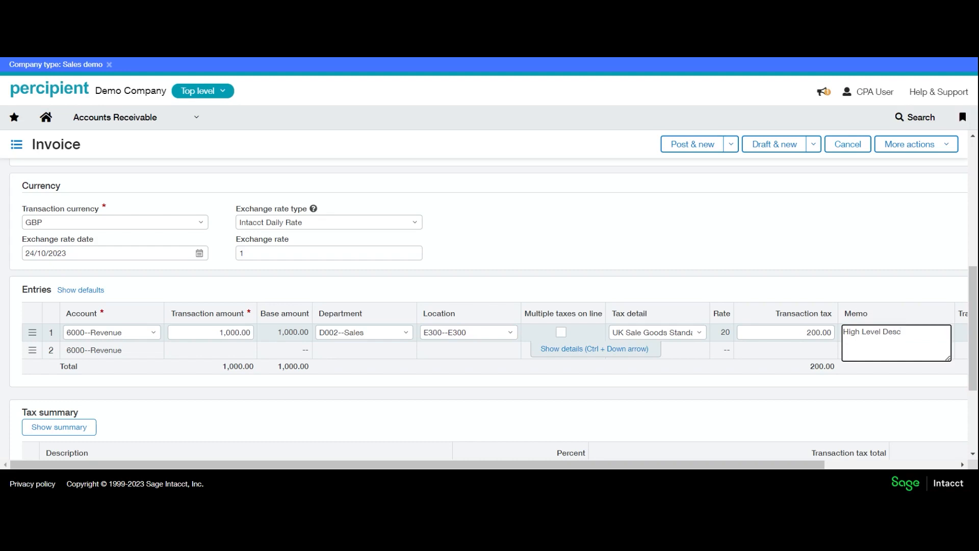
text(Line 1)
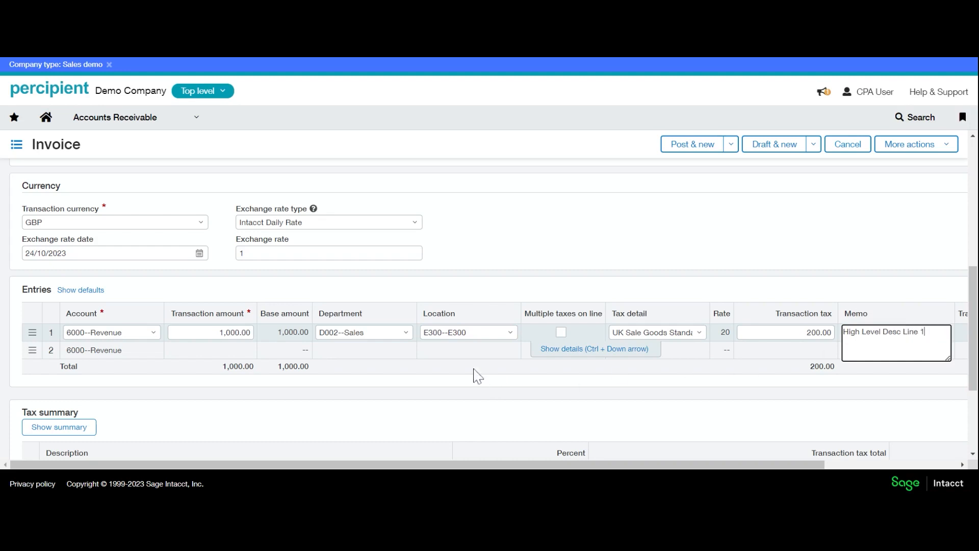
- Review the Post and Draft options, then post the invoice and start a new one
scroll(up, 3)
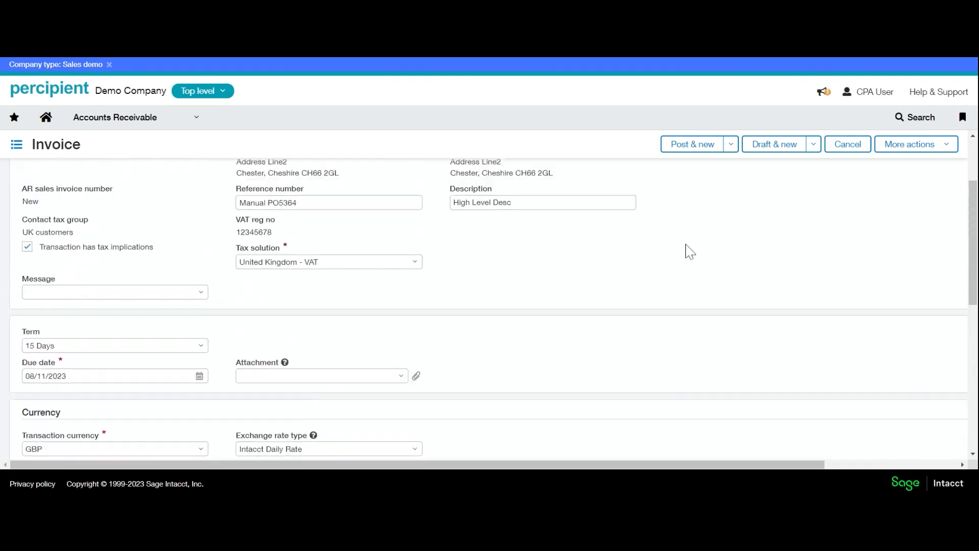
scroll(up, 3)
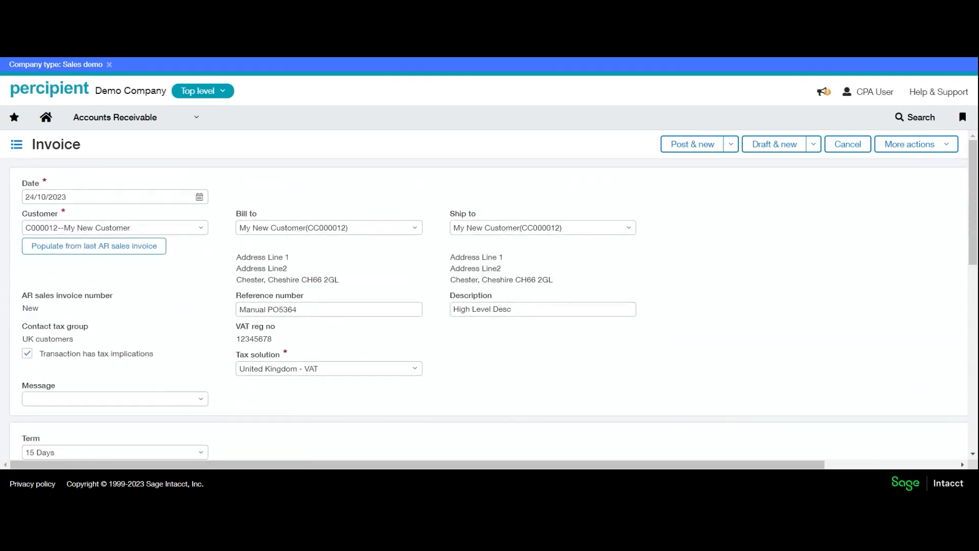
mouse_move(801, 232)
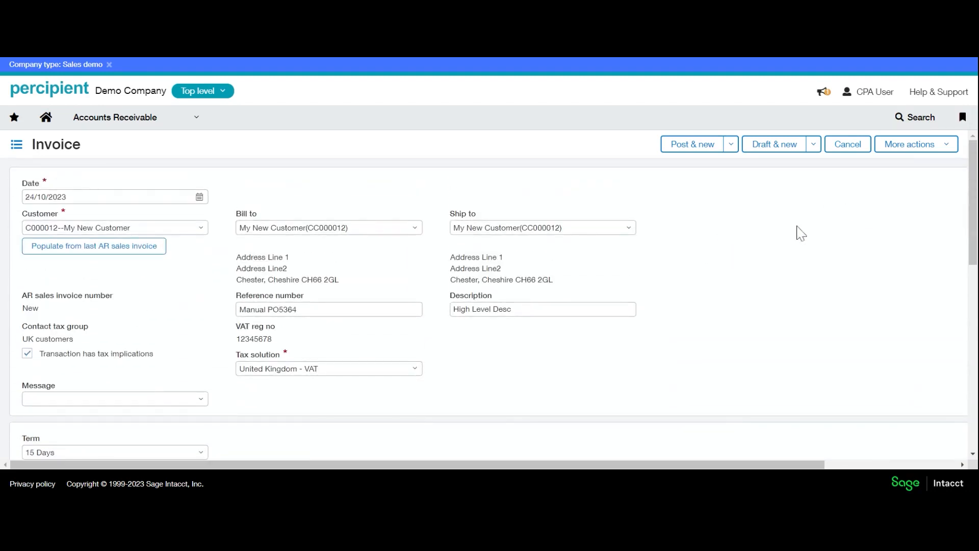
mouse_move(767, 216)
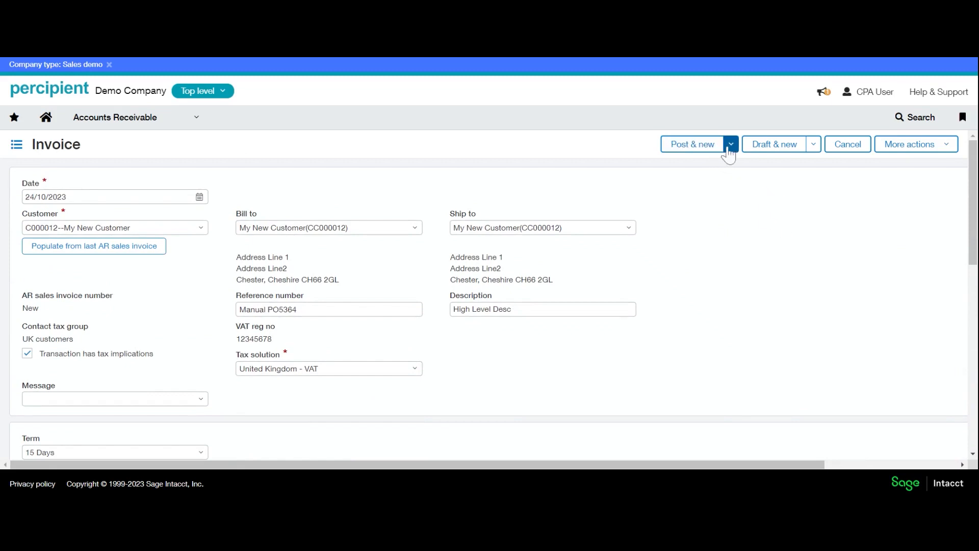
click(730, 144)
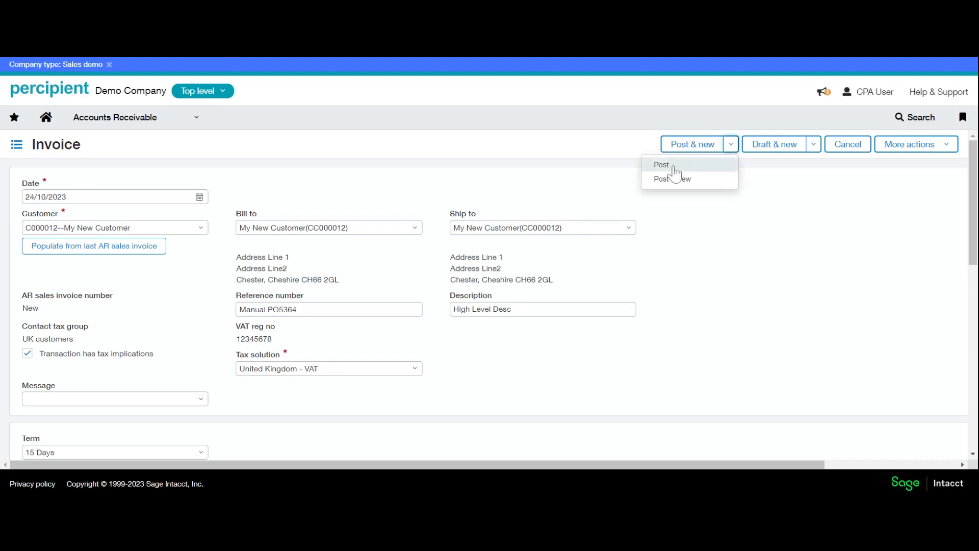
mouse_move(672, 174)
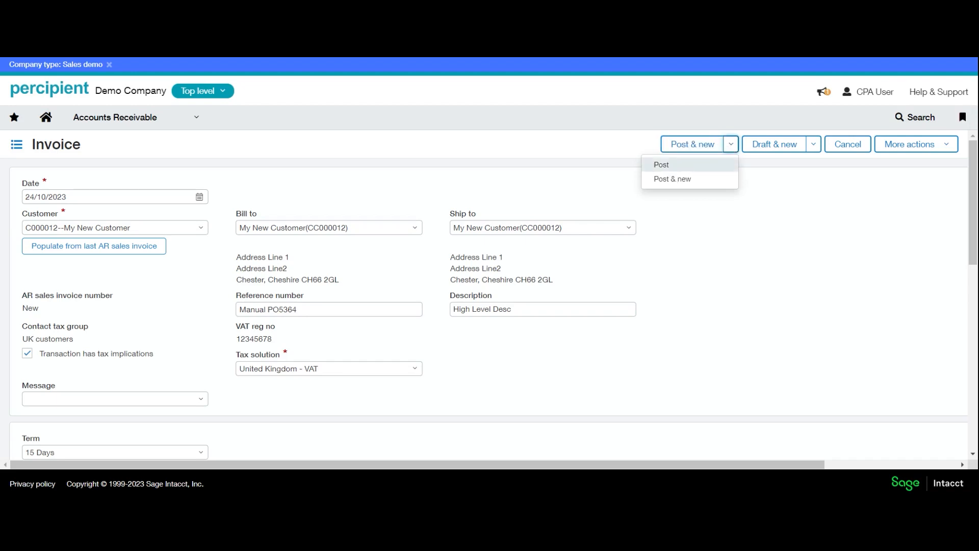
mouse_move(677, 178)
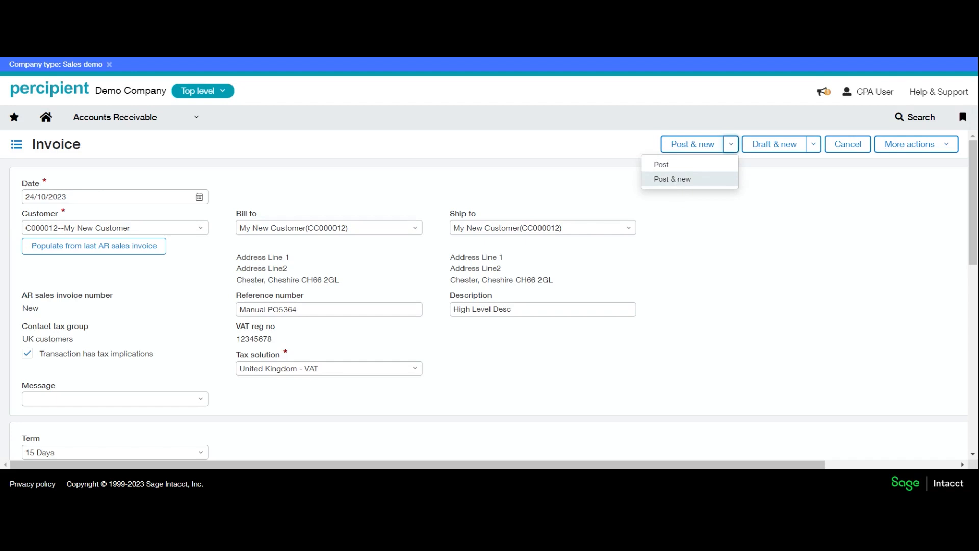
mouse_move(808, 156)
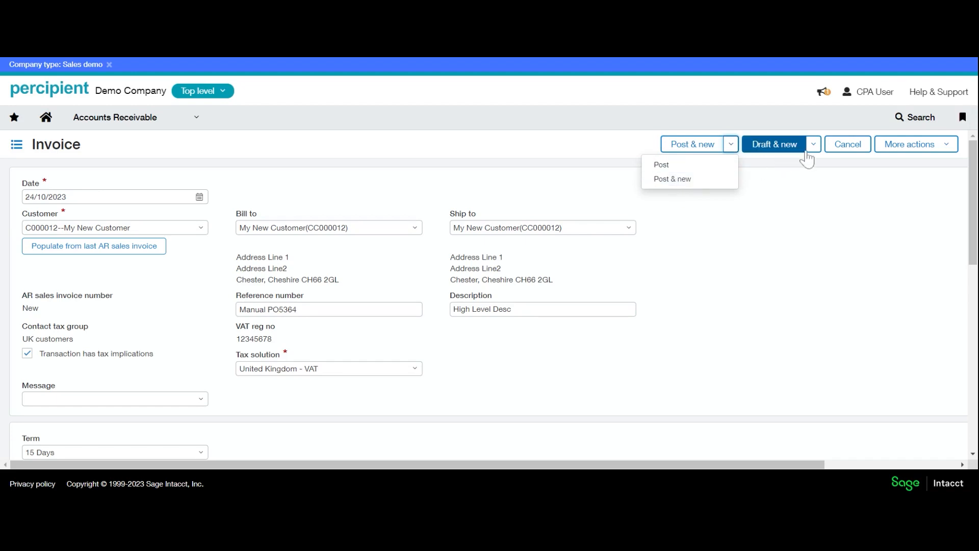
click(812, 144)
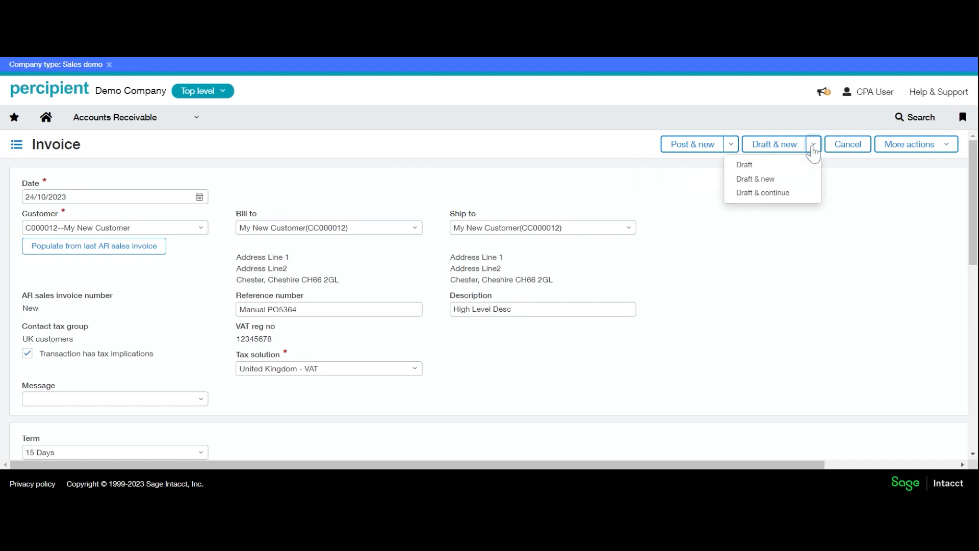
mouse_move(744, 167)
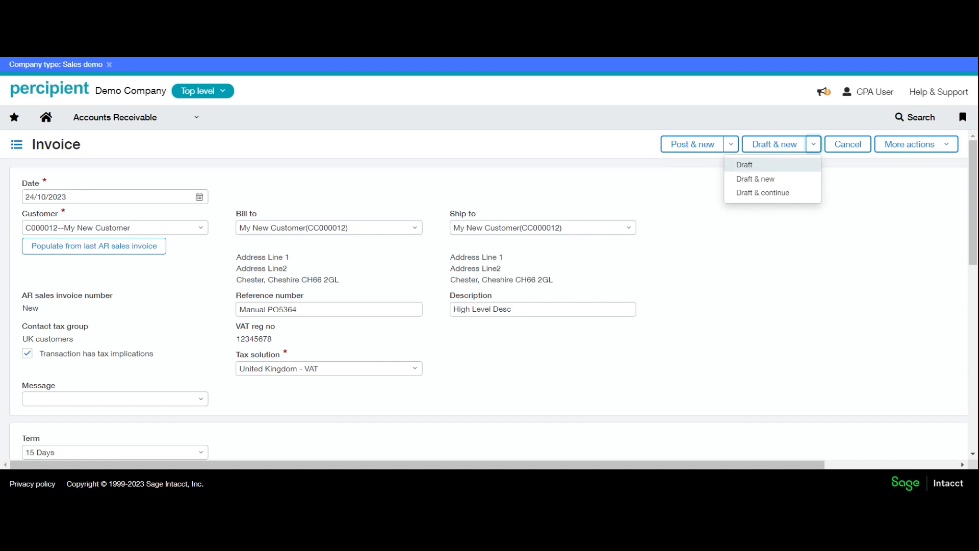
mouse_move(755, 179)
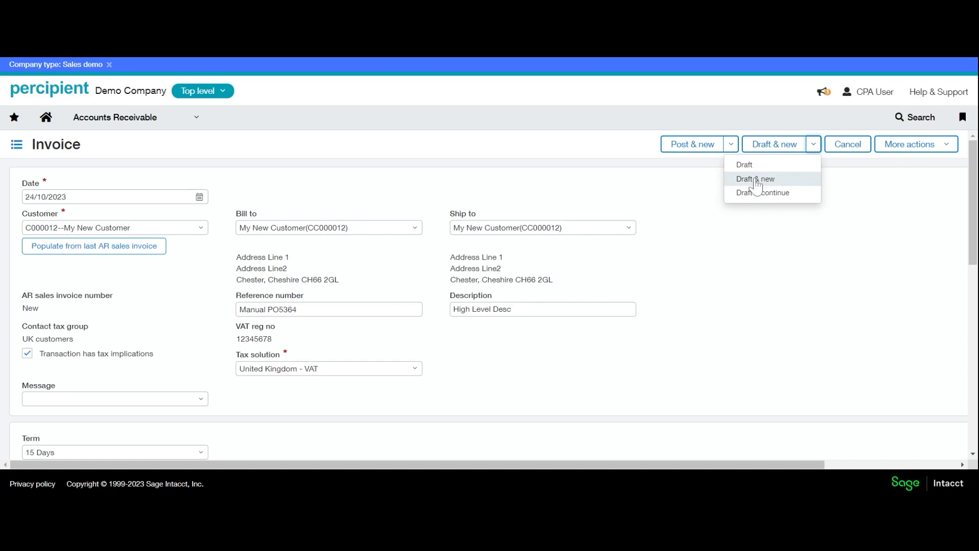
mouse_move(758, 193)
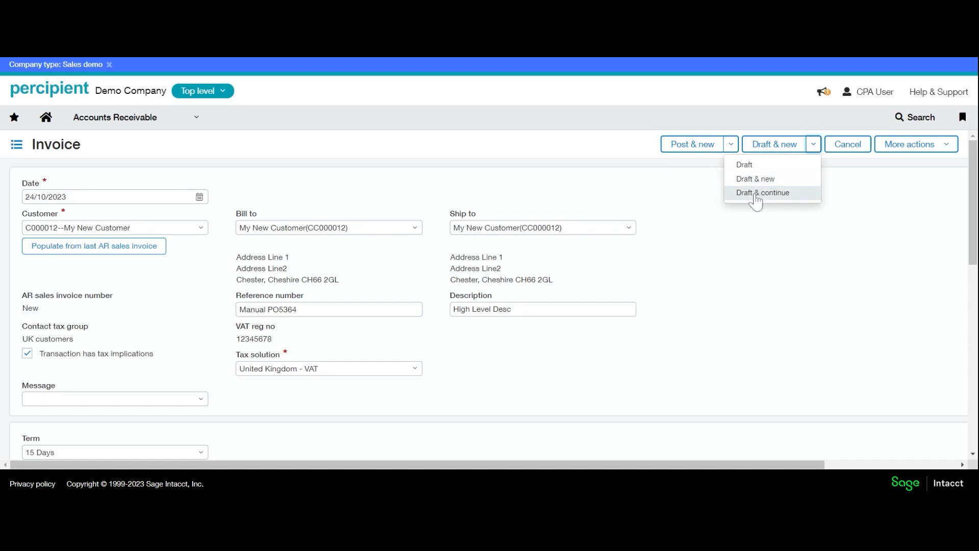
mouse_move(756, 202)
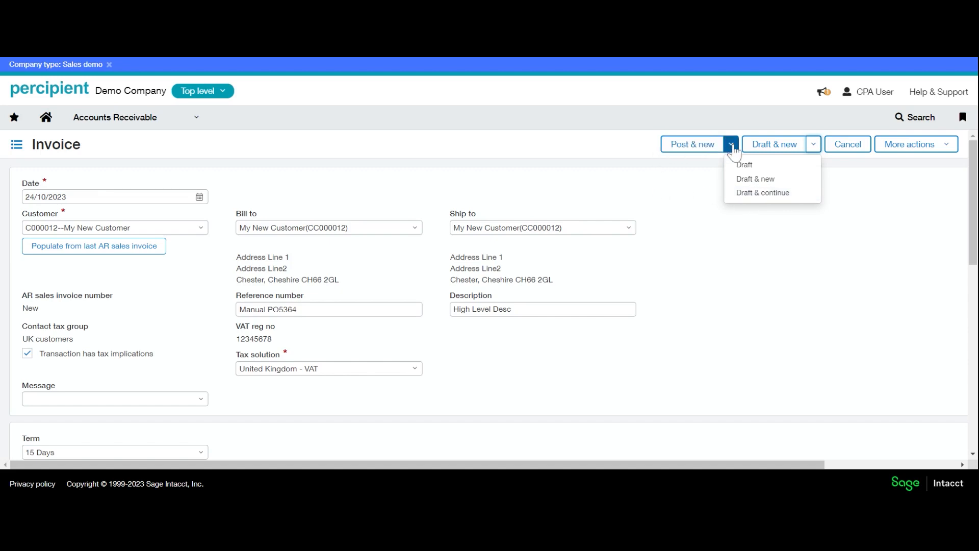
mouse_move(712, 153)
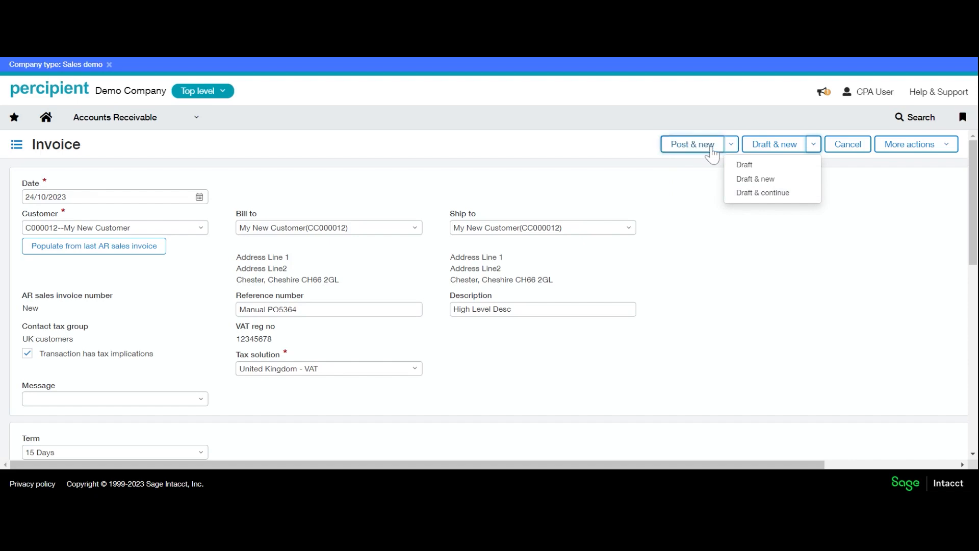
click(691, 144)
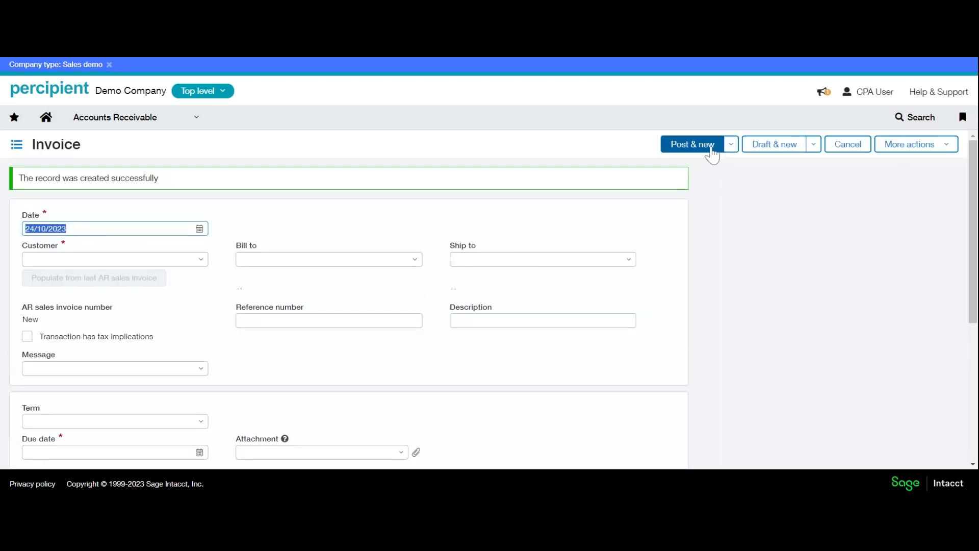
mouse_move(12, 185)
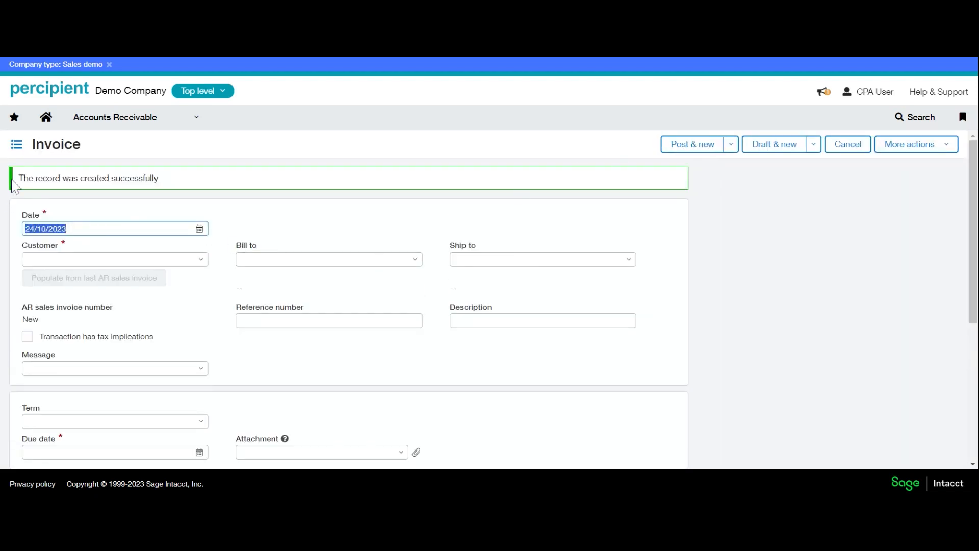
mouse_move(96, 197)
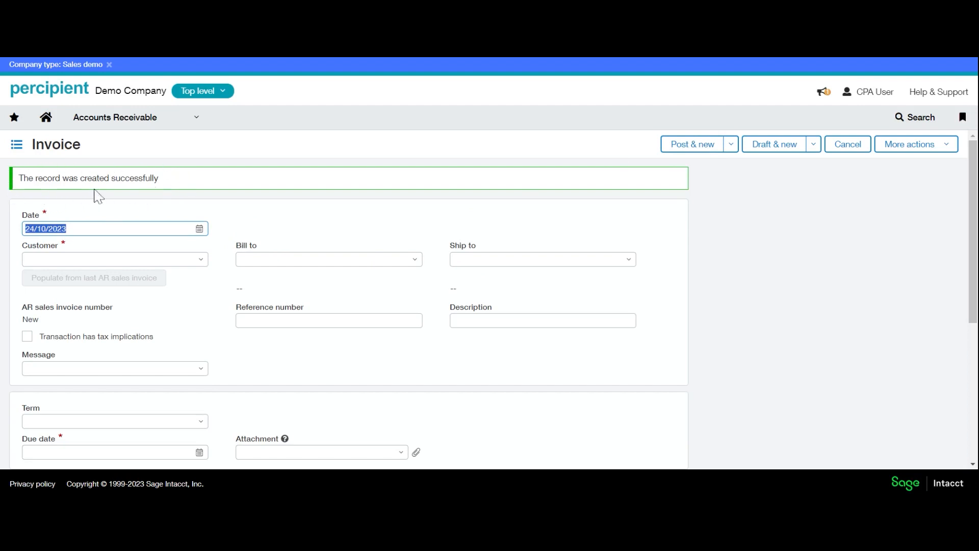
mouse_move(173, 193)
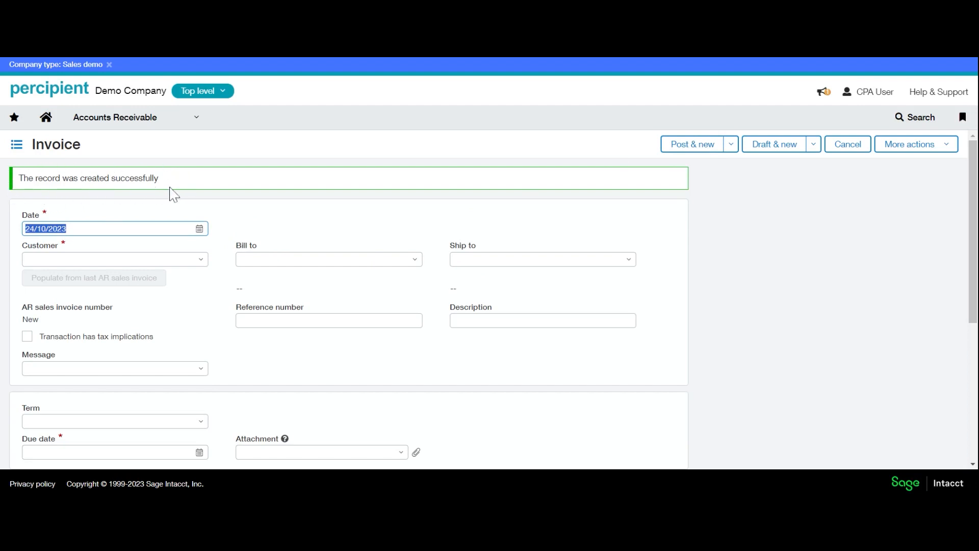
mouse_move(312, 238)
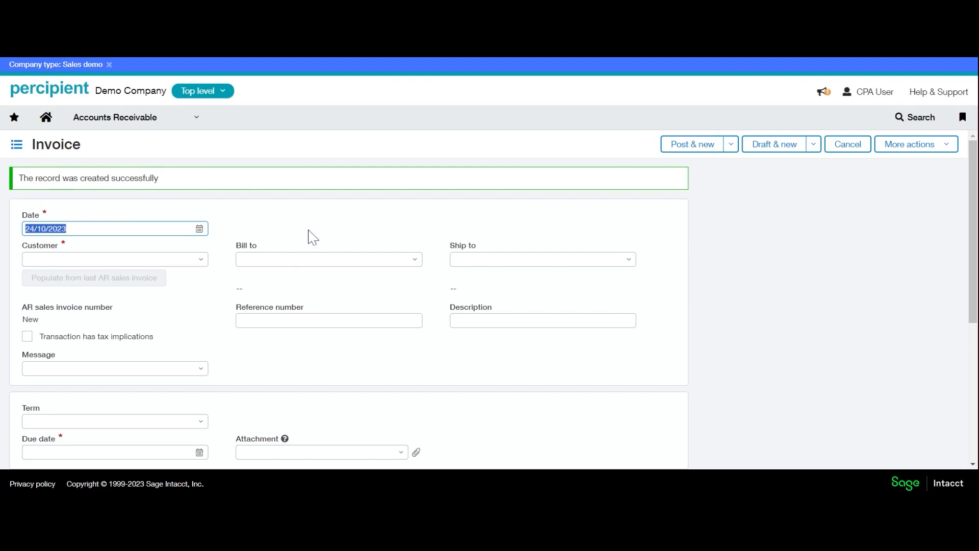
scroll(down, 3)
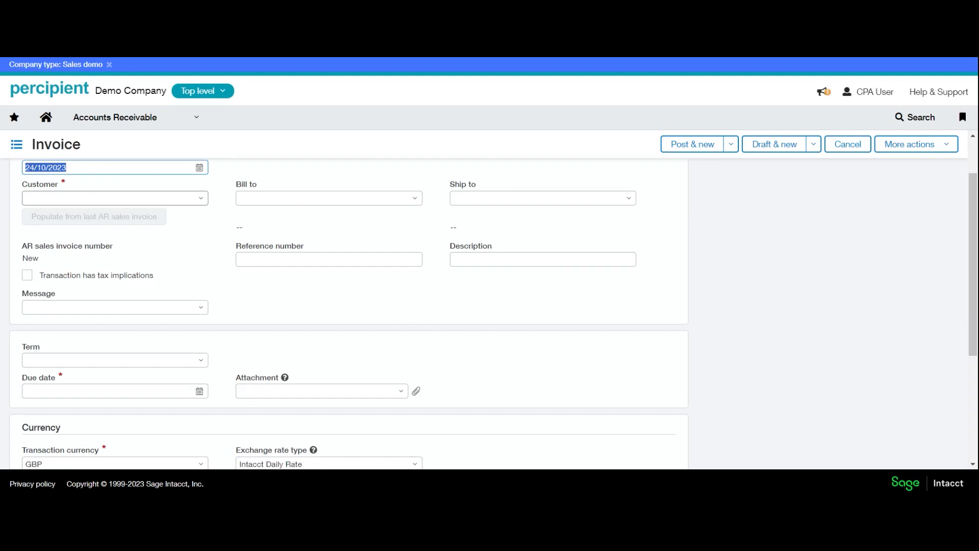
- Choose My New Customer and fill the invoice from the customer's last invoice
click(115, 197)
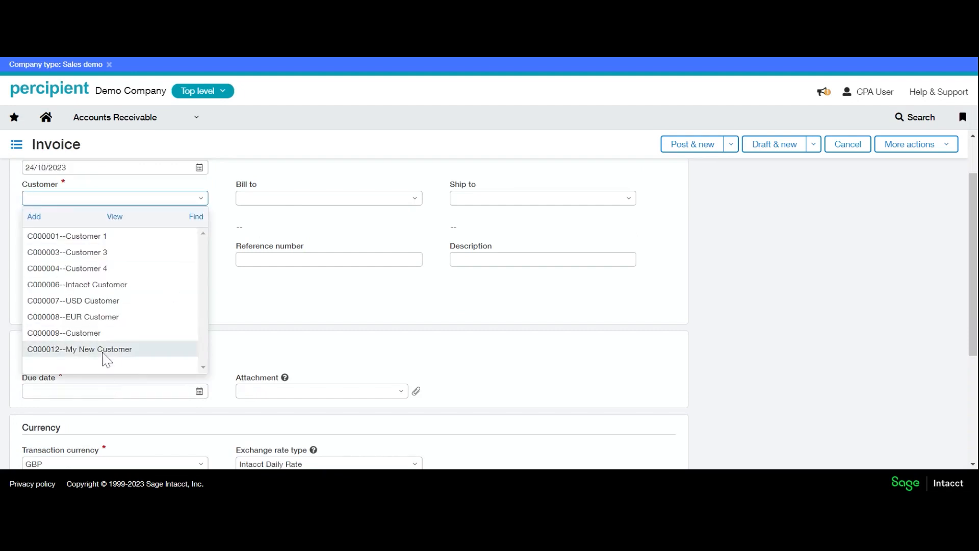
click(79, 349)
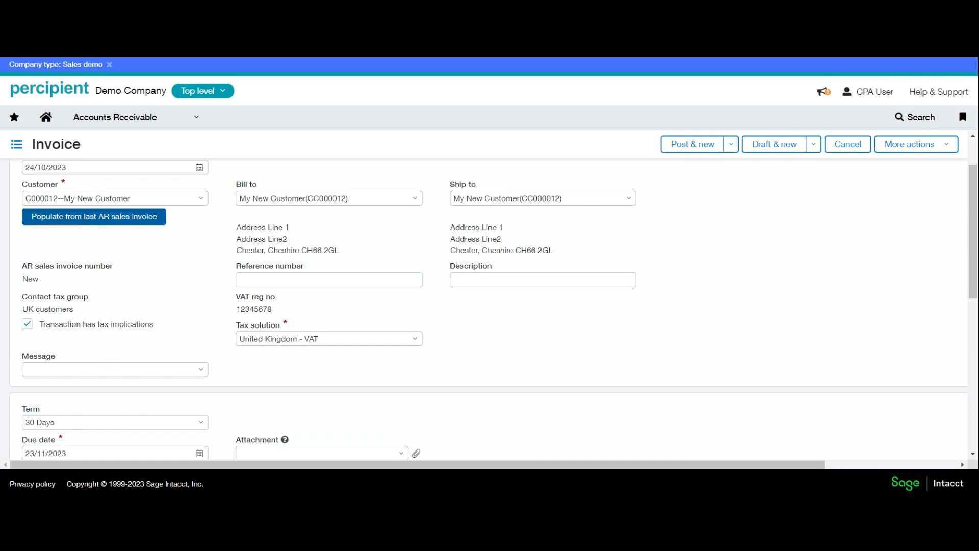
click(94, 216)
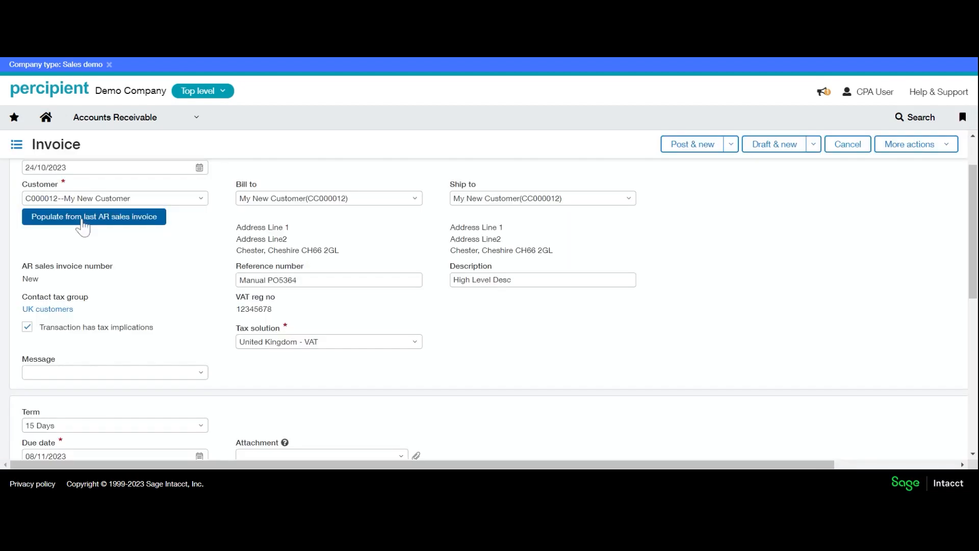
mouse_move(355, 231)
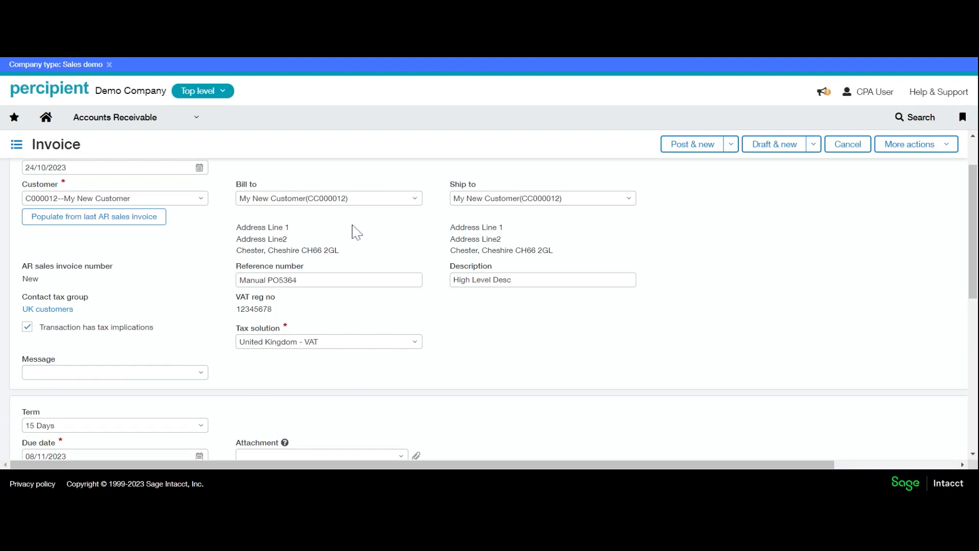
mouse_move(419, 360)
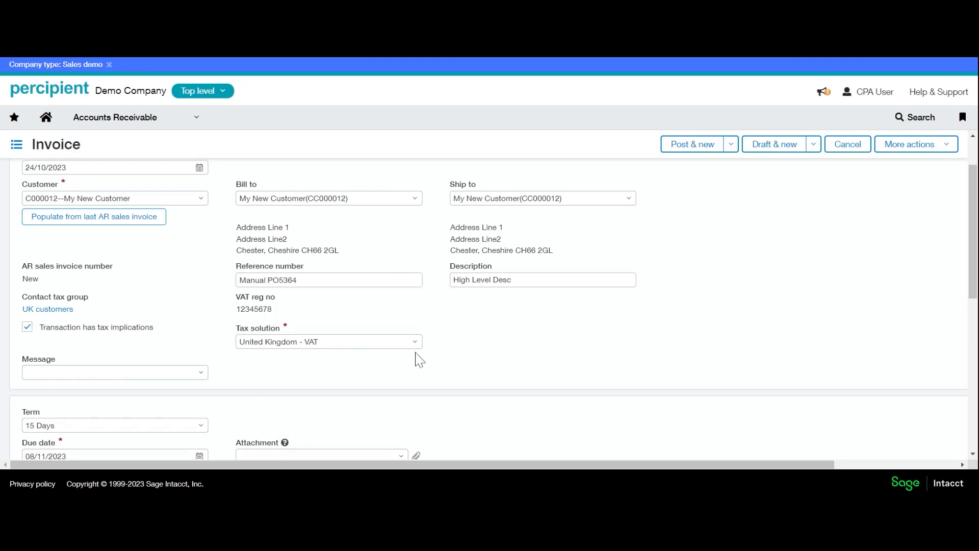
mouse_move(304, 299)
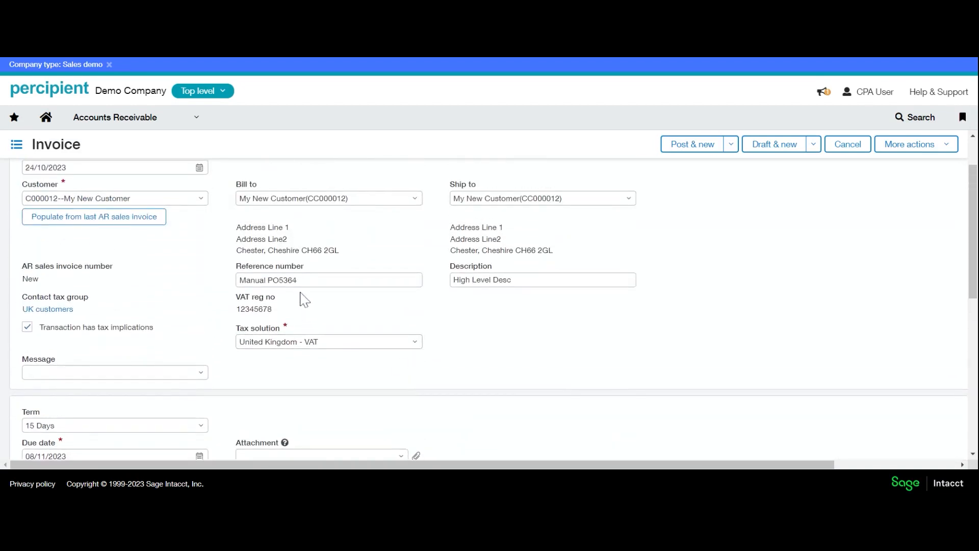
- Change the reference number to Manual PO55643
click(329, 280)
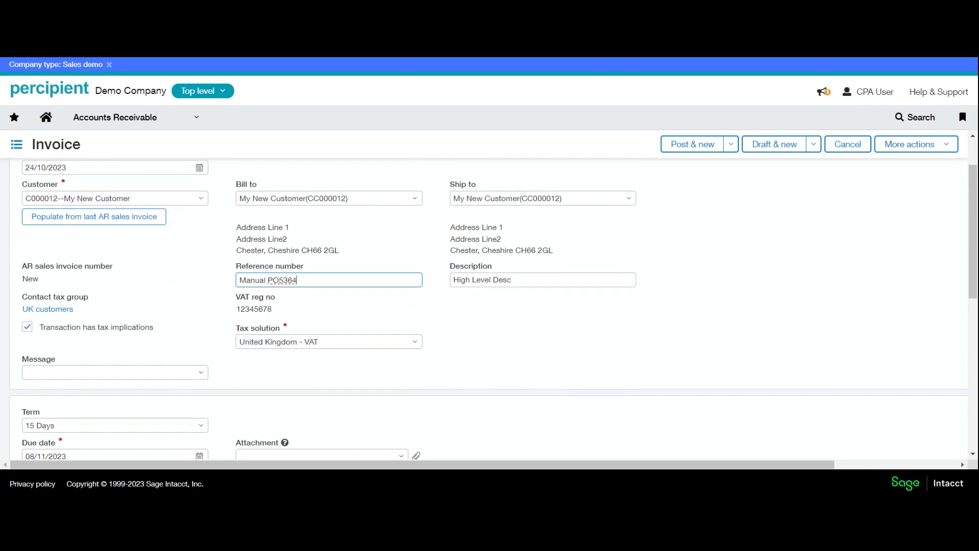
key(BackSpace)
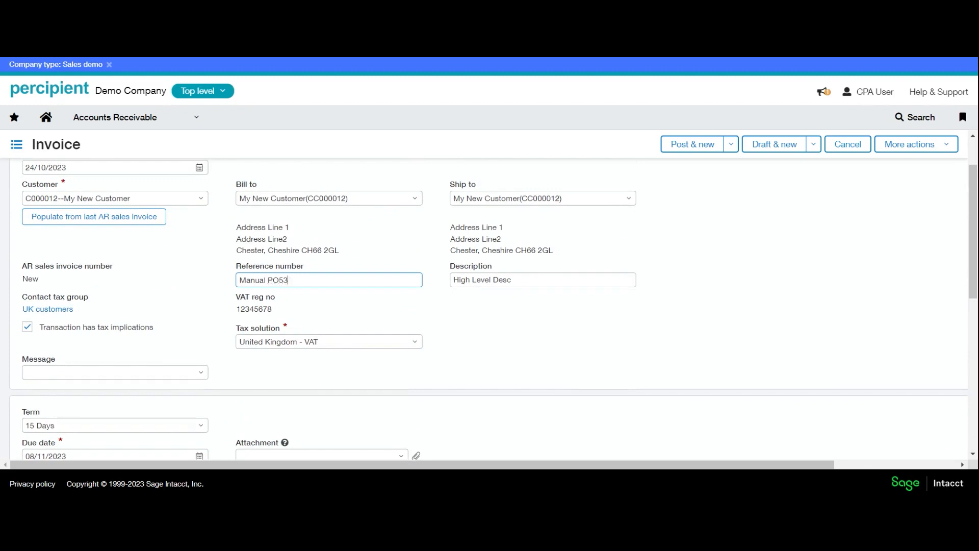
text(5643)
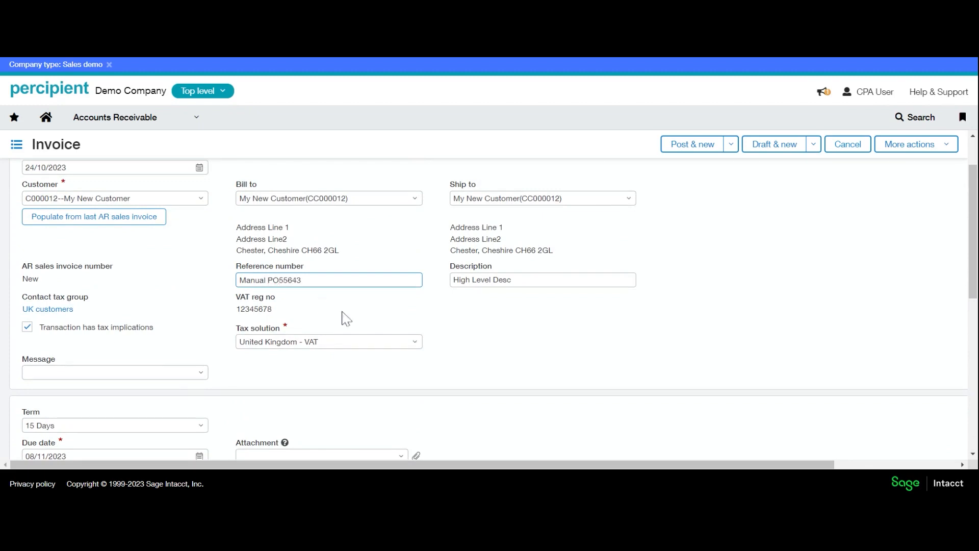
scroll(down, 3)
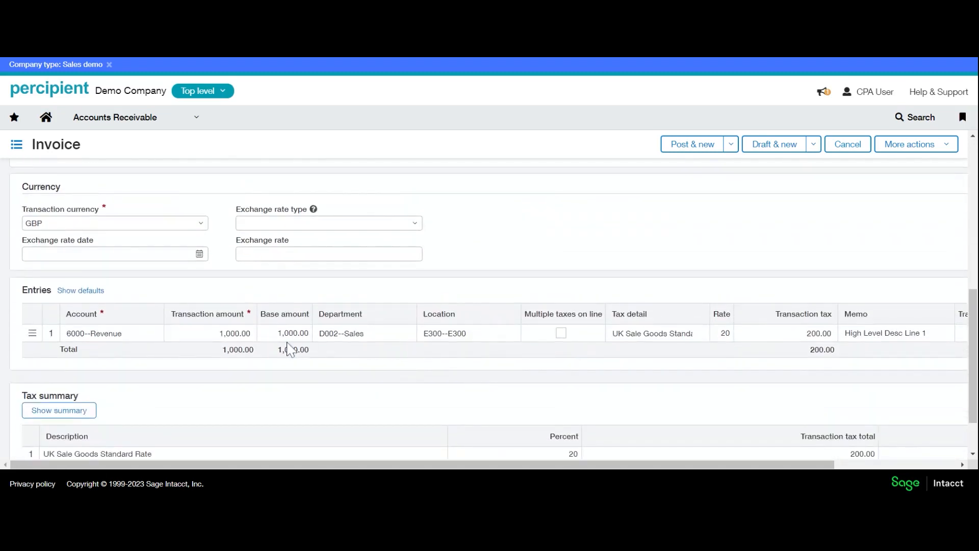
- Set the line's transaction amount to 2500 and the term to 30 Days
click(210, 333)
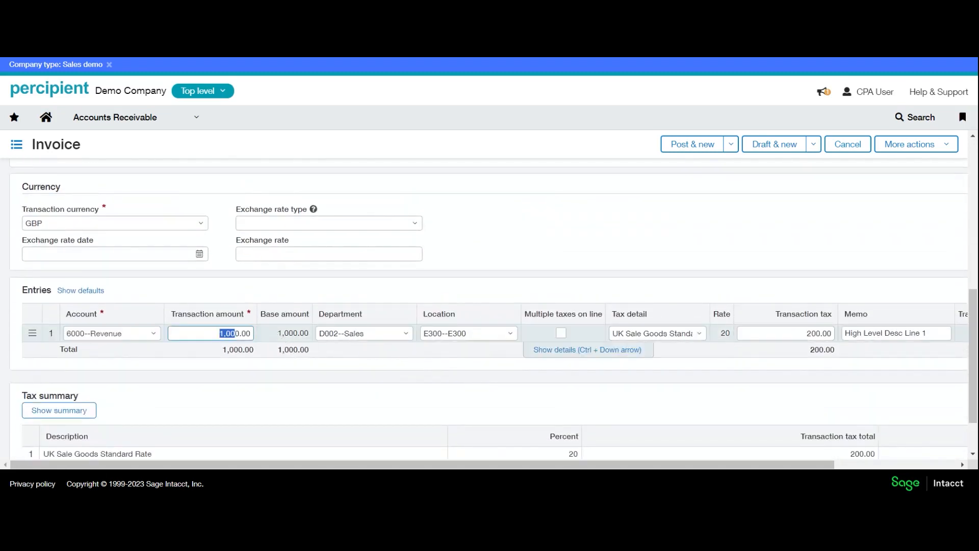
text(2500)
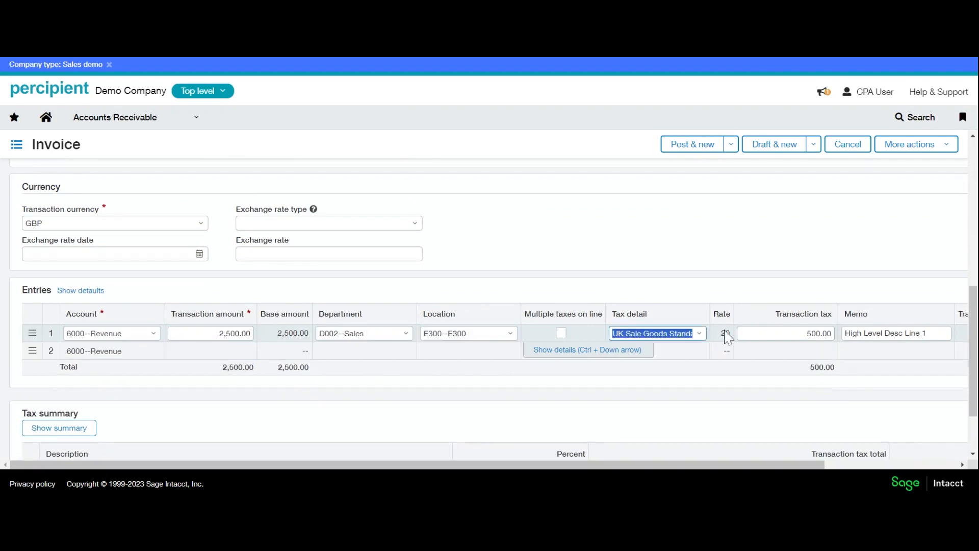
scroll(up, 3)
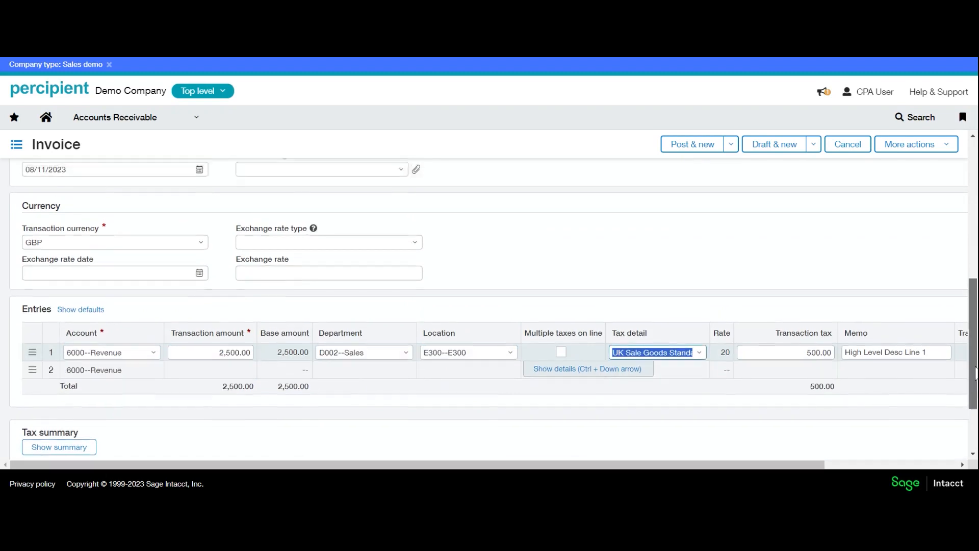
scroll(up, 3)
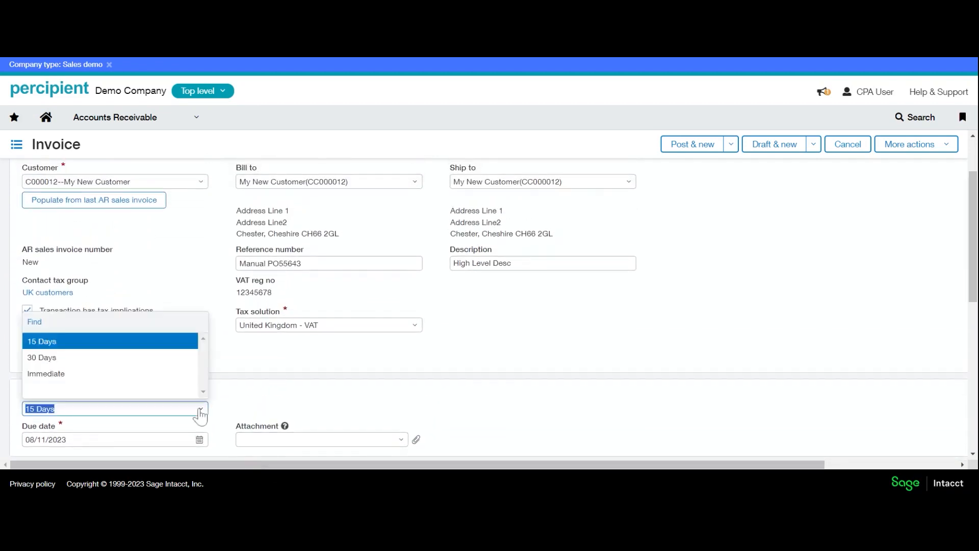
click(41, 357)
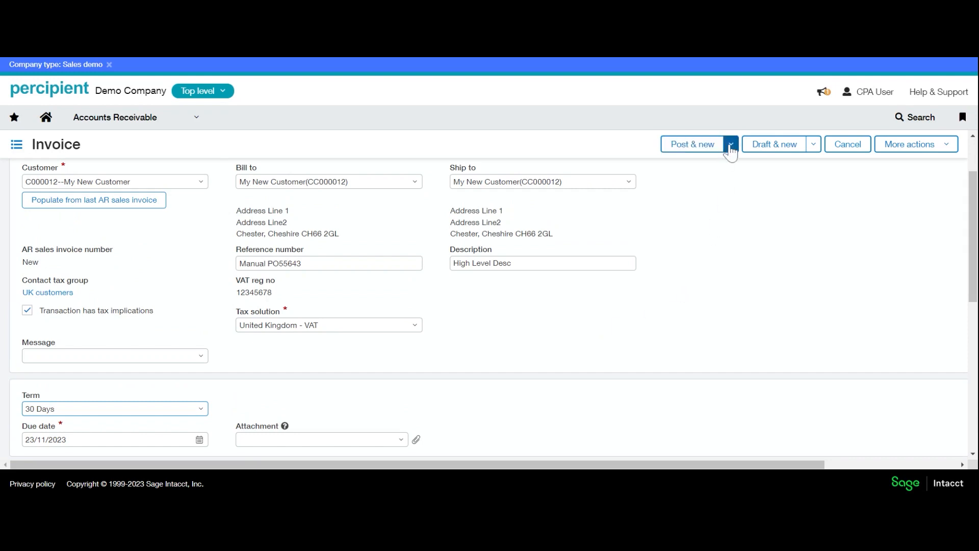
- Post the invoice without starting another, returning to the list
click(729, 143)
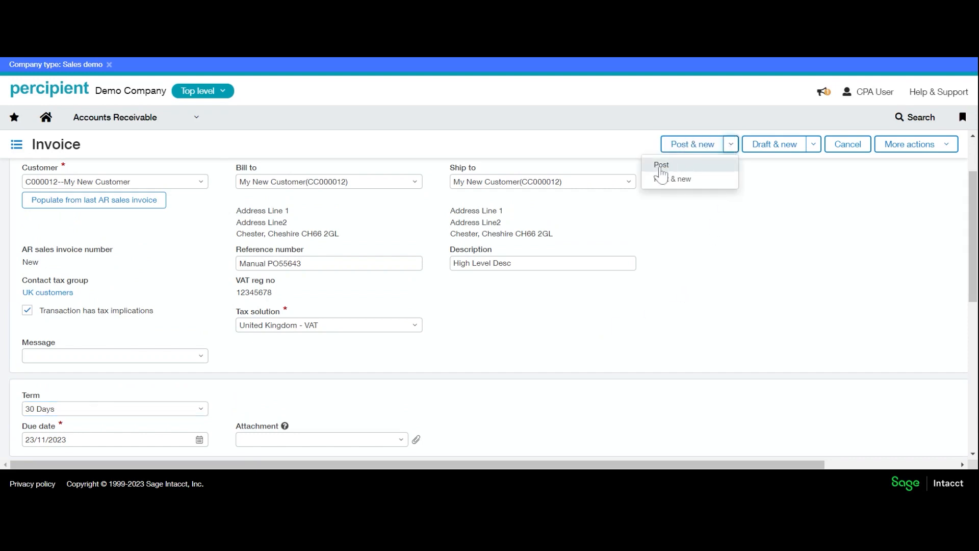
click(660, 165)
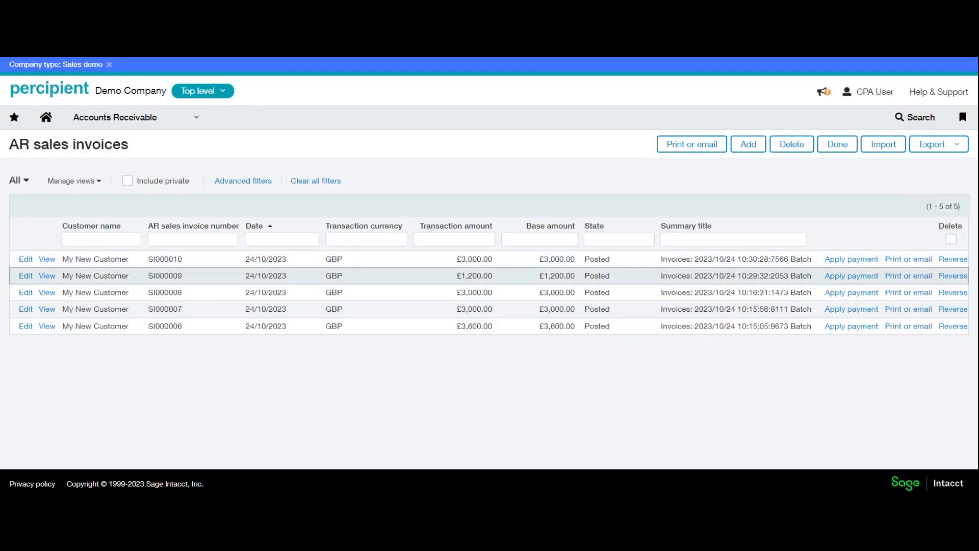
mouse_move(24, 258)
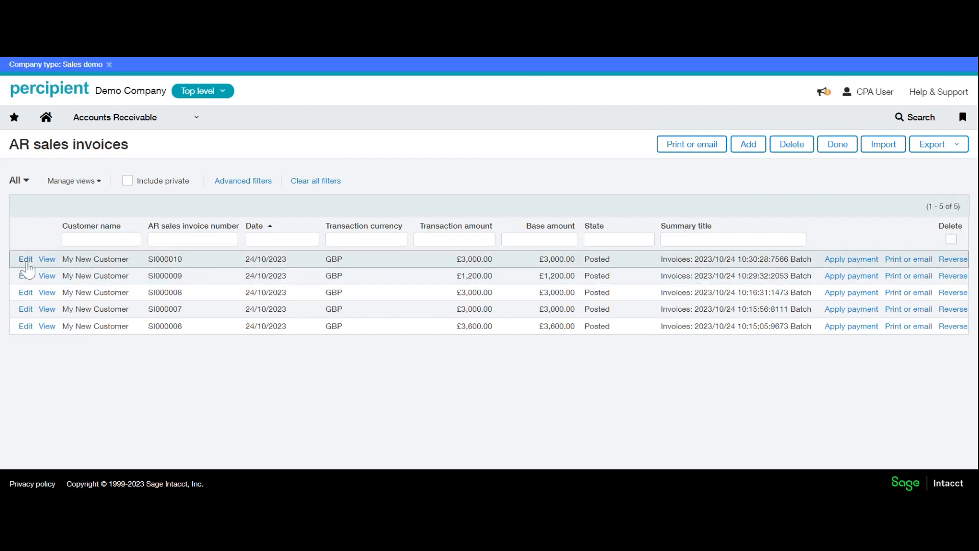
- Open posted invoice SI000010 from the AR sales invoices list
click(26, 258)
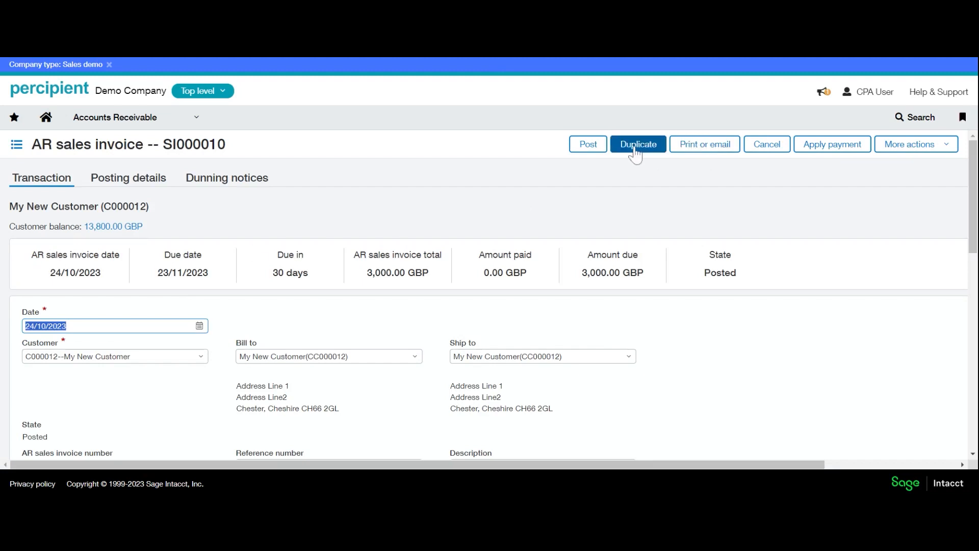
- Duplicate SI000010 and edit the copy's reference number to Manual PO534694
click(637, 144)
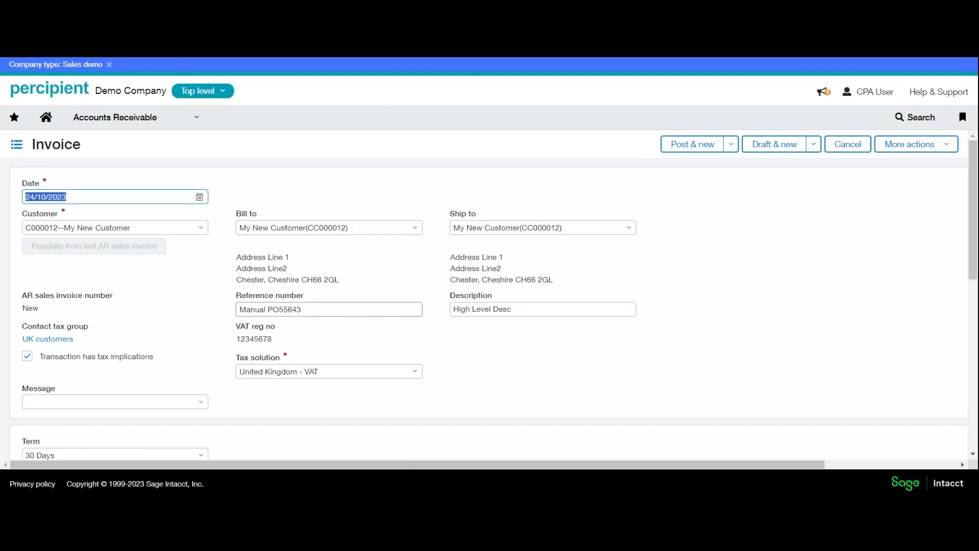
click(327, 309)
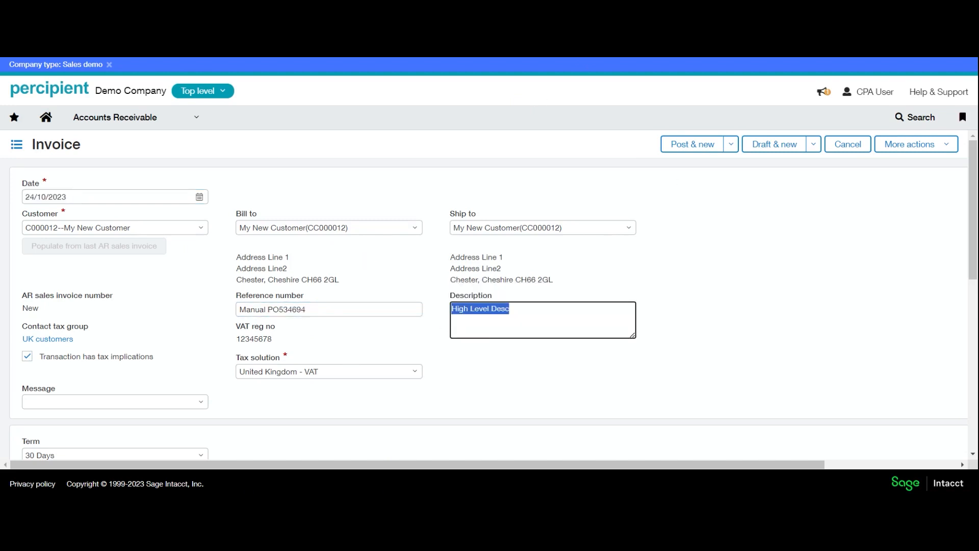
mouse_move(439, 313)
text(Extra)
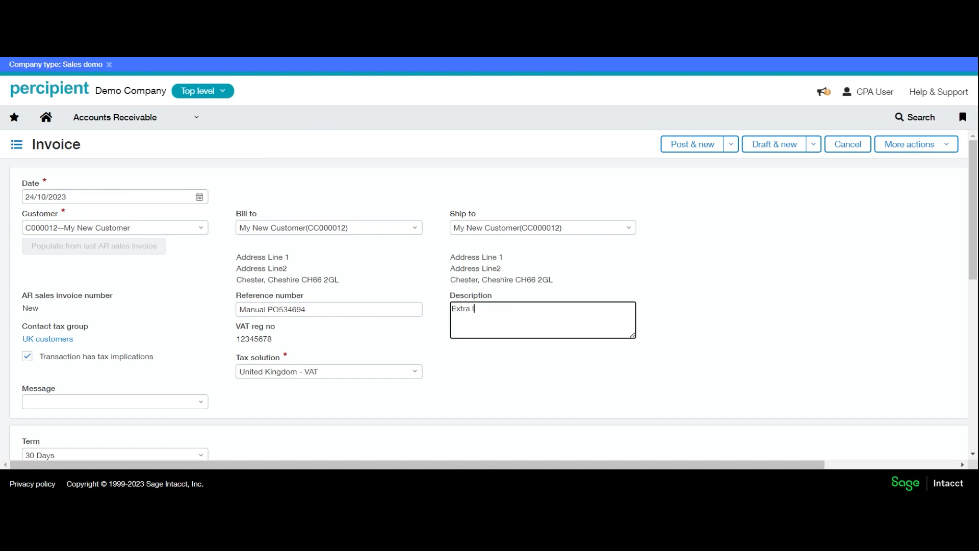
scroll(down, 3)
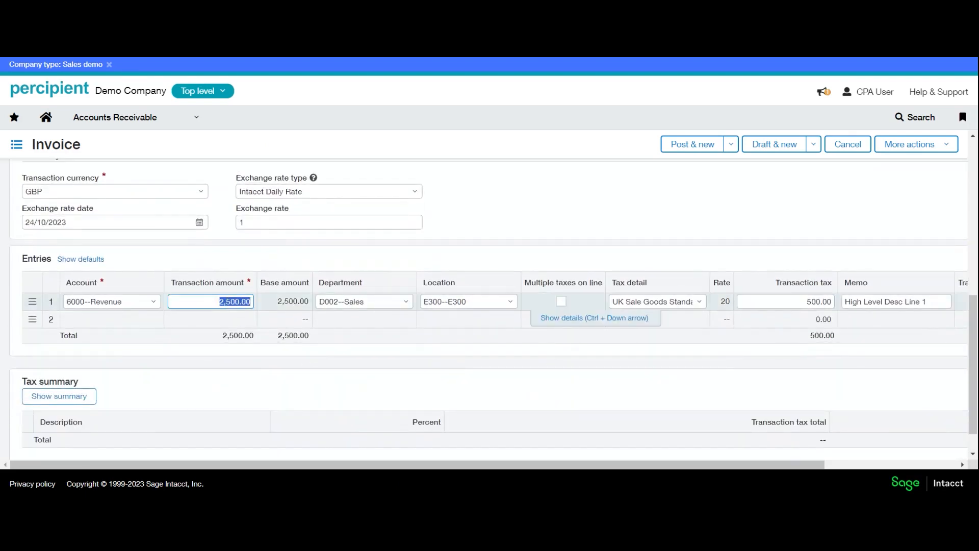
- Set the line amount to 2000 and its tax detail to UK Sale Goods Zero Rate
text(200)
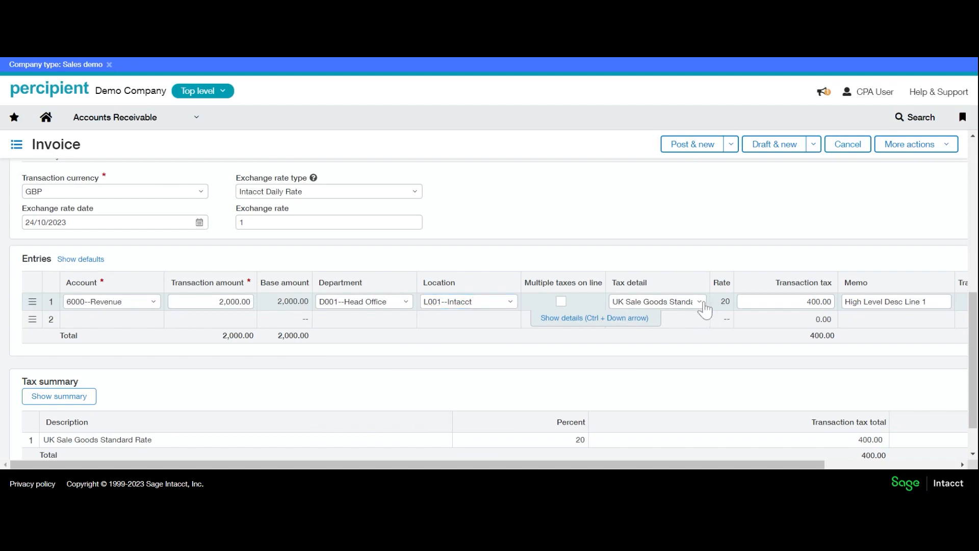
click(697, 302)
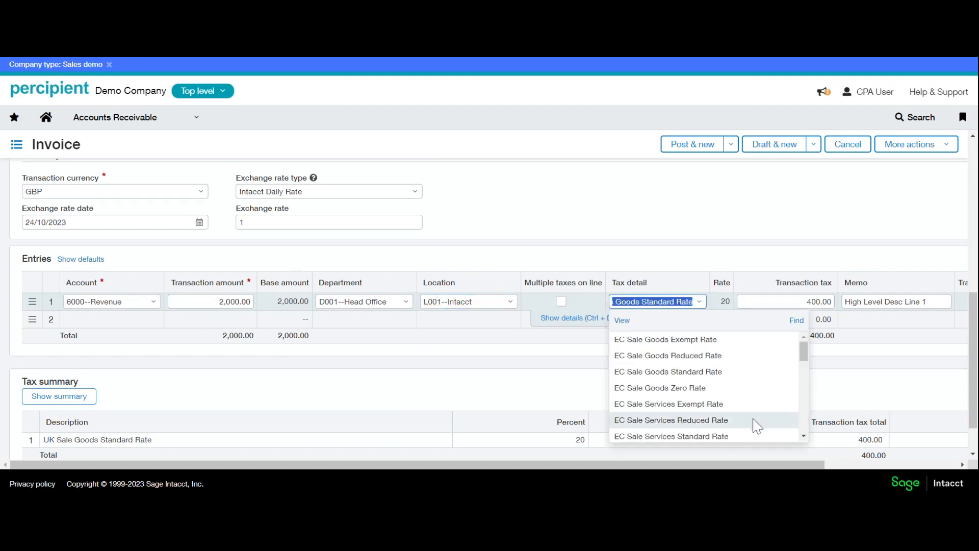
scroll(down, 3)
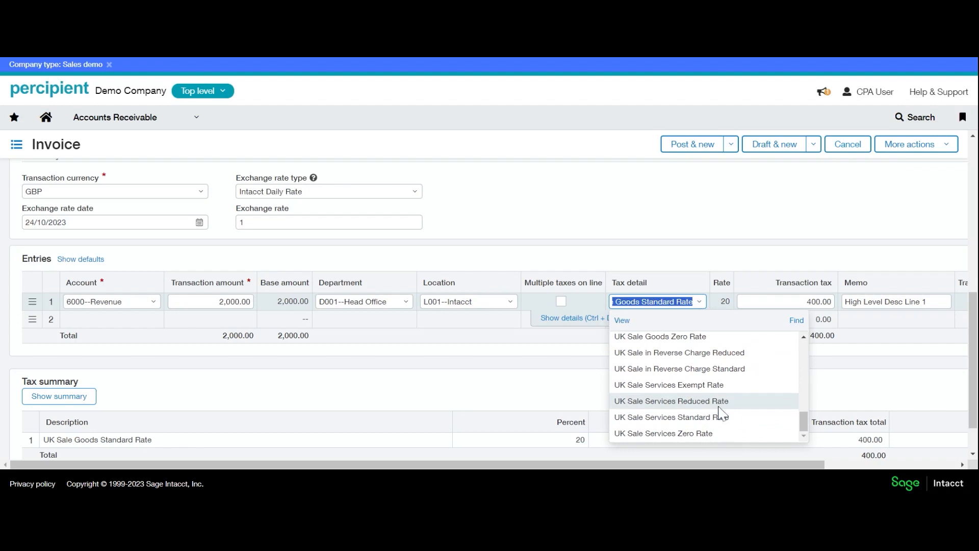
click(668, 416)
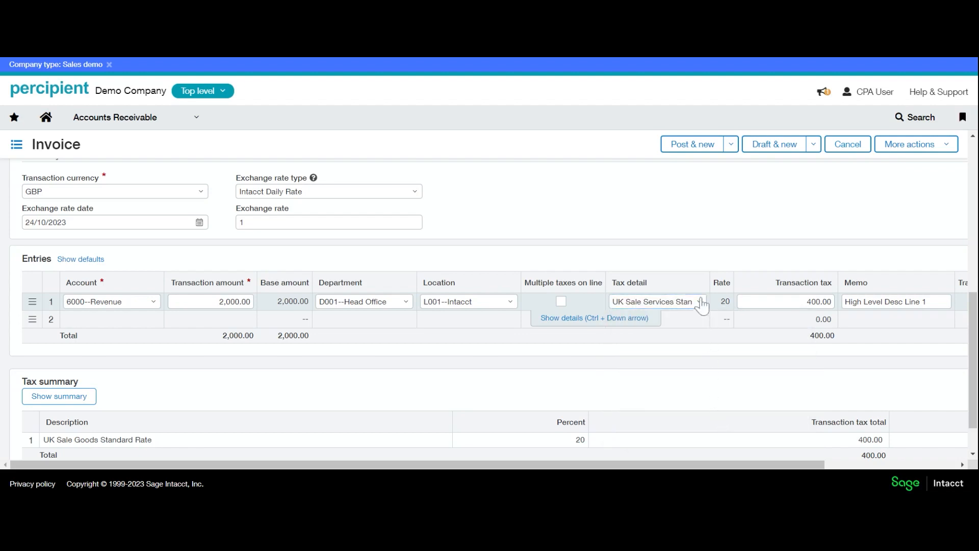
click(700, 302)
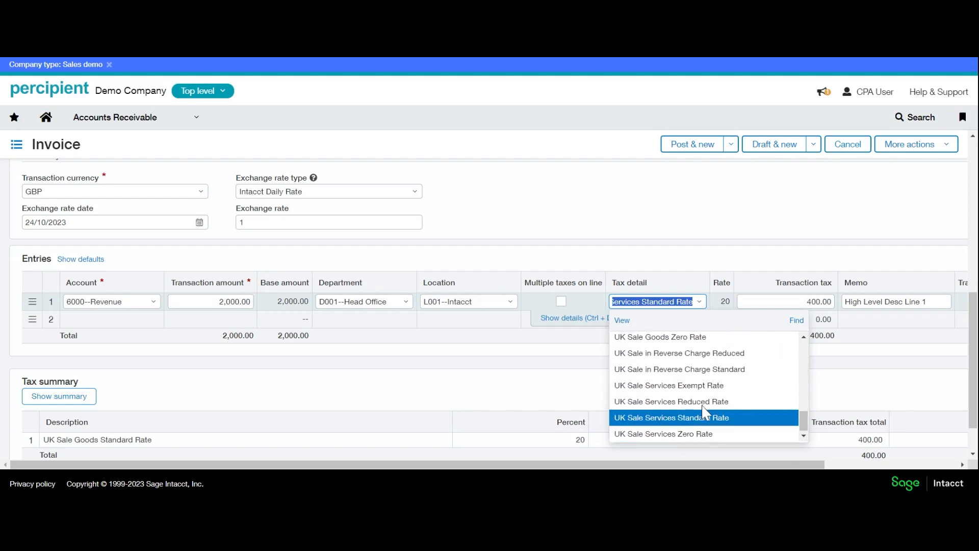
click(660, 336)
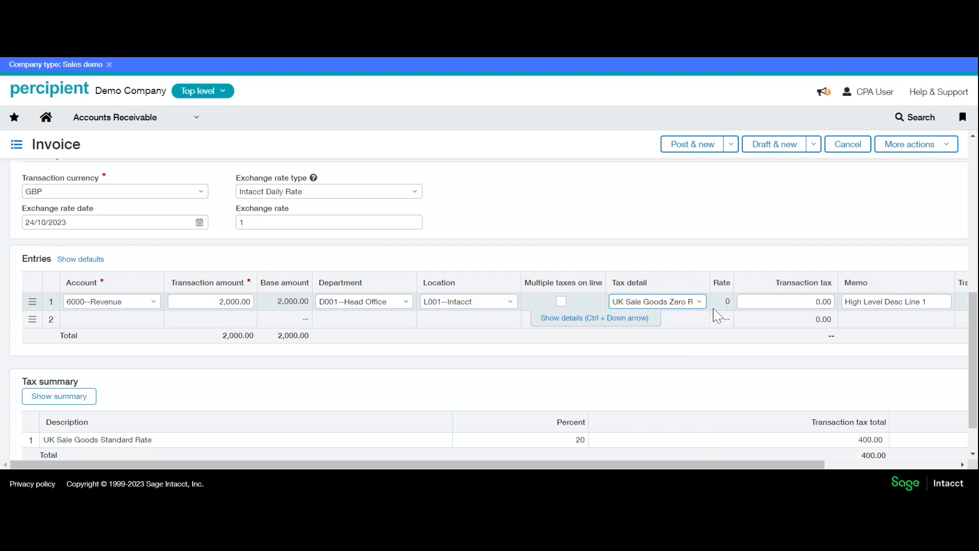
mouse_move(85, 435)
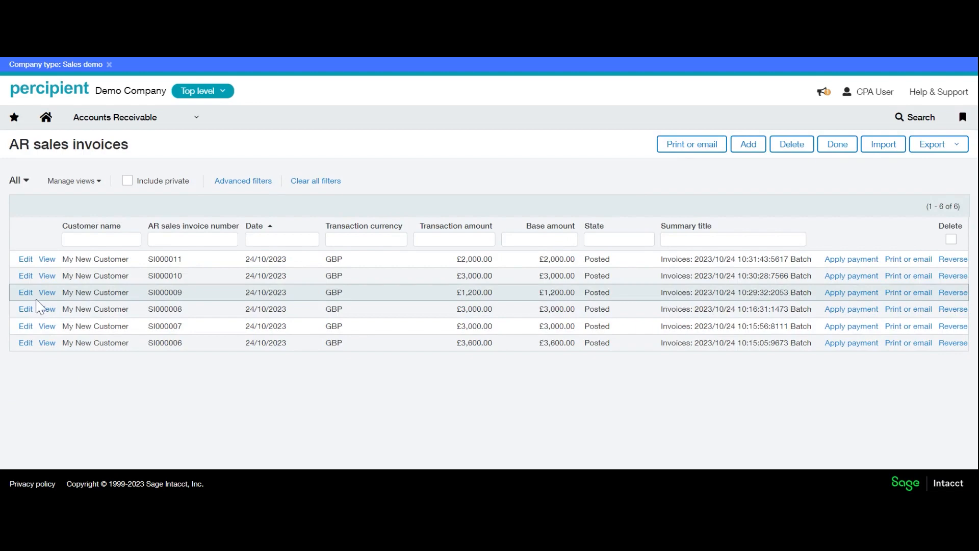
mouse_move(762, 221)
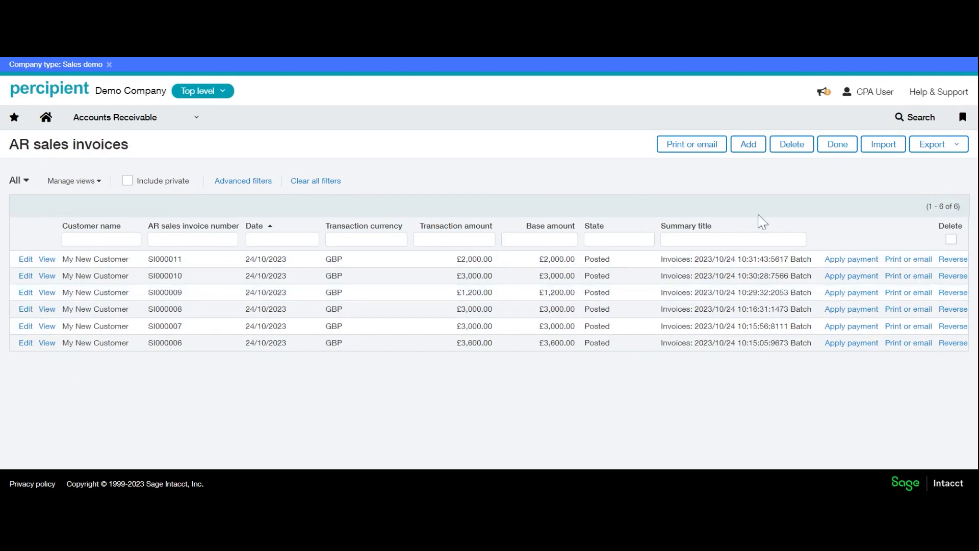